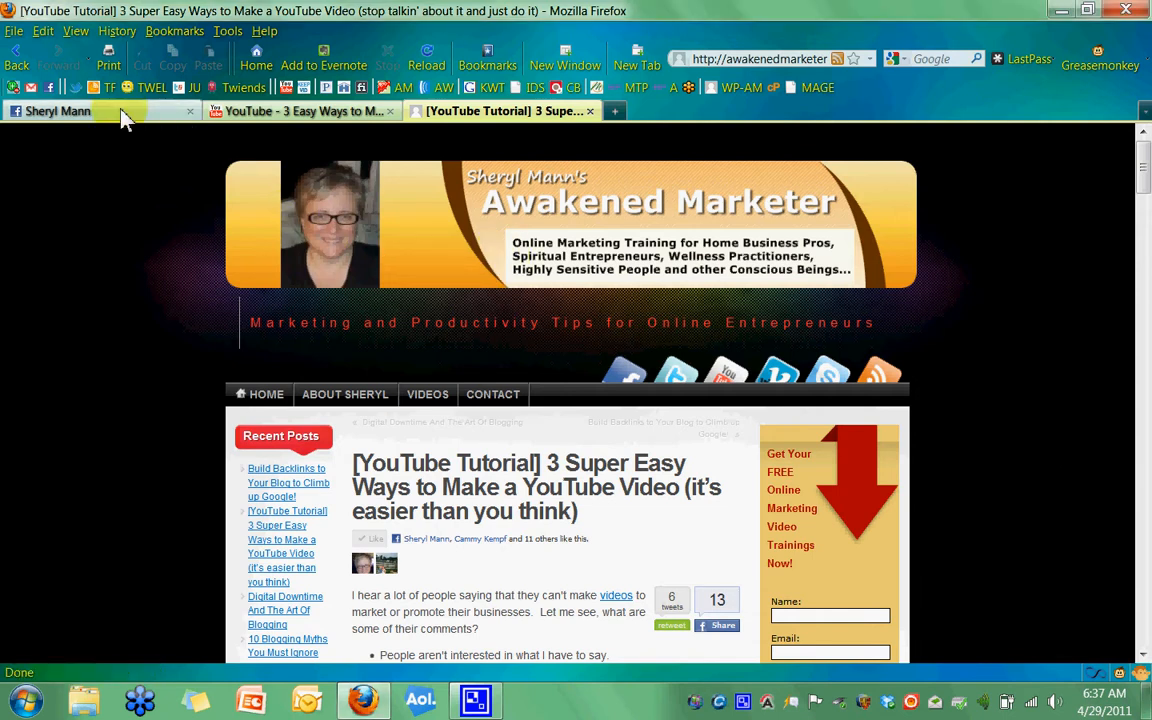
- Switch to the Facebook tab showing the user's own profile wall
click(90, 112)
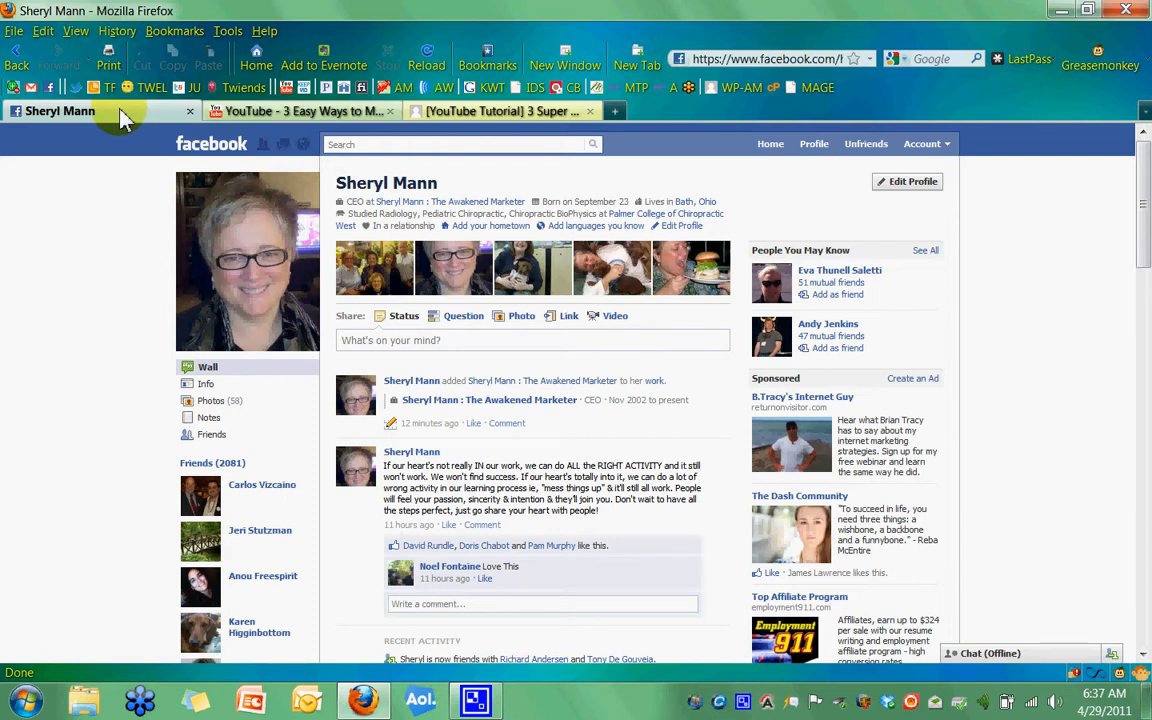
mouse_move(130, 120)
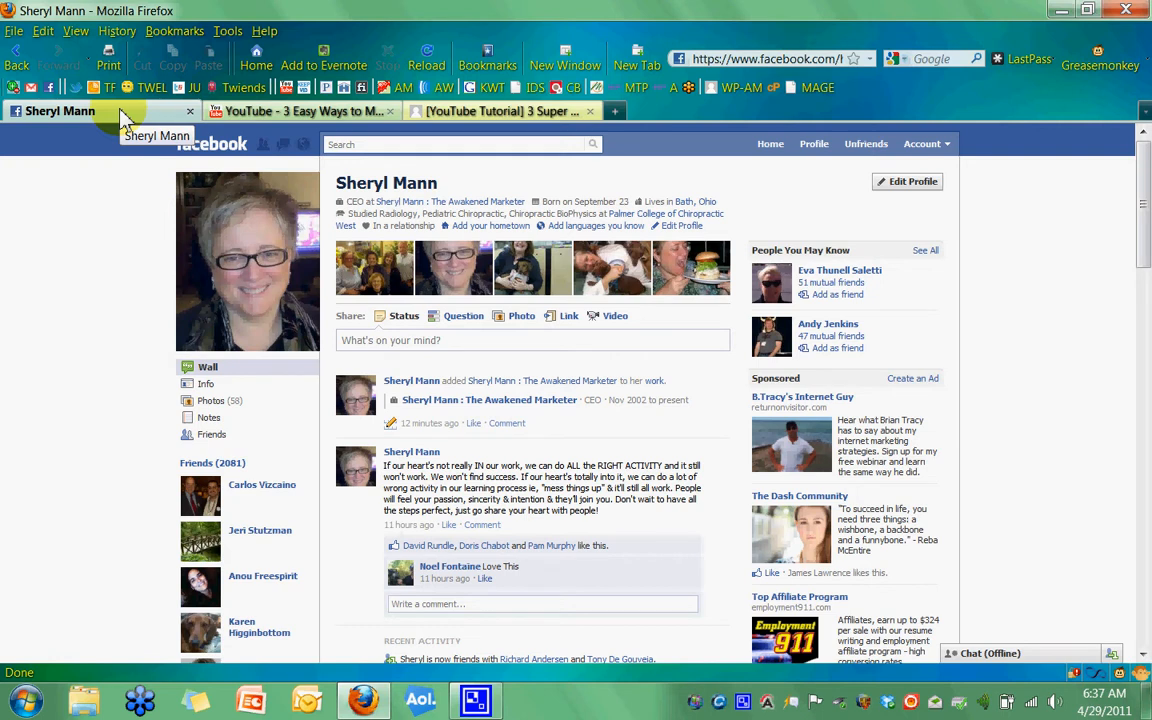
mouse_move(344, 378)
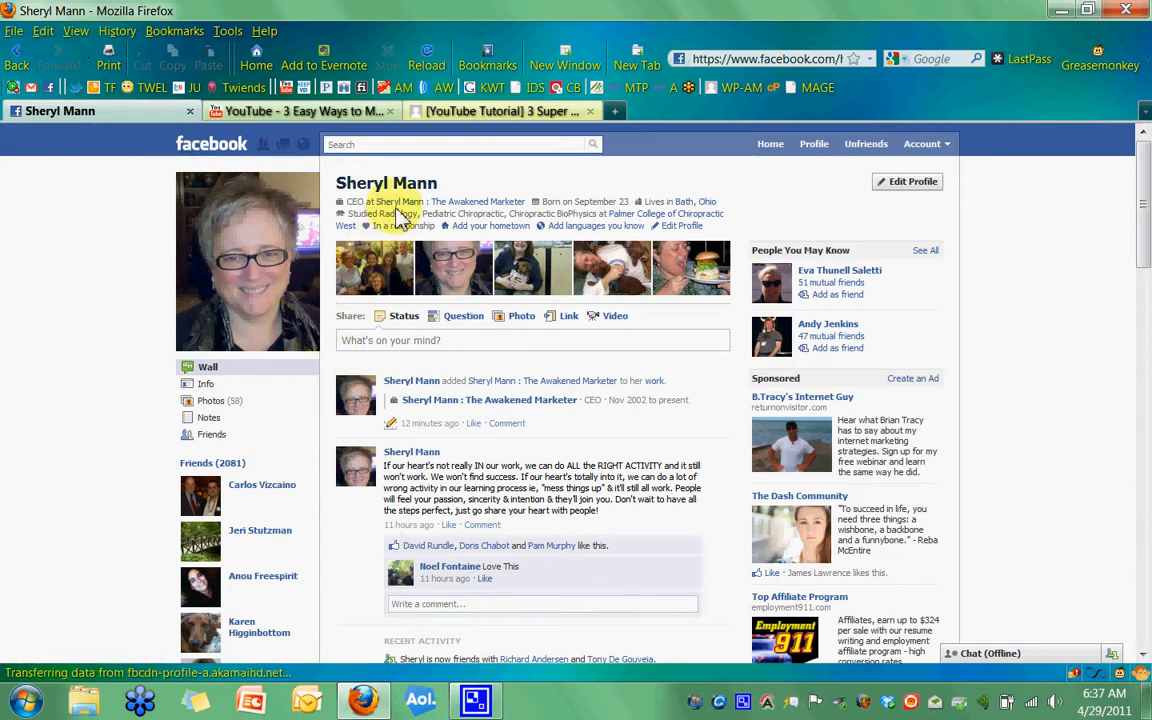
mouse_move(412, 200)
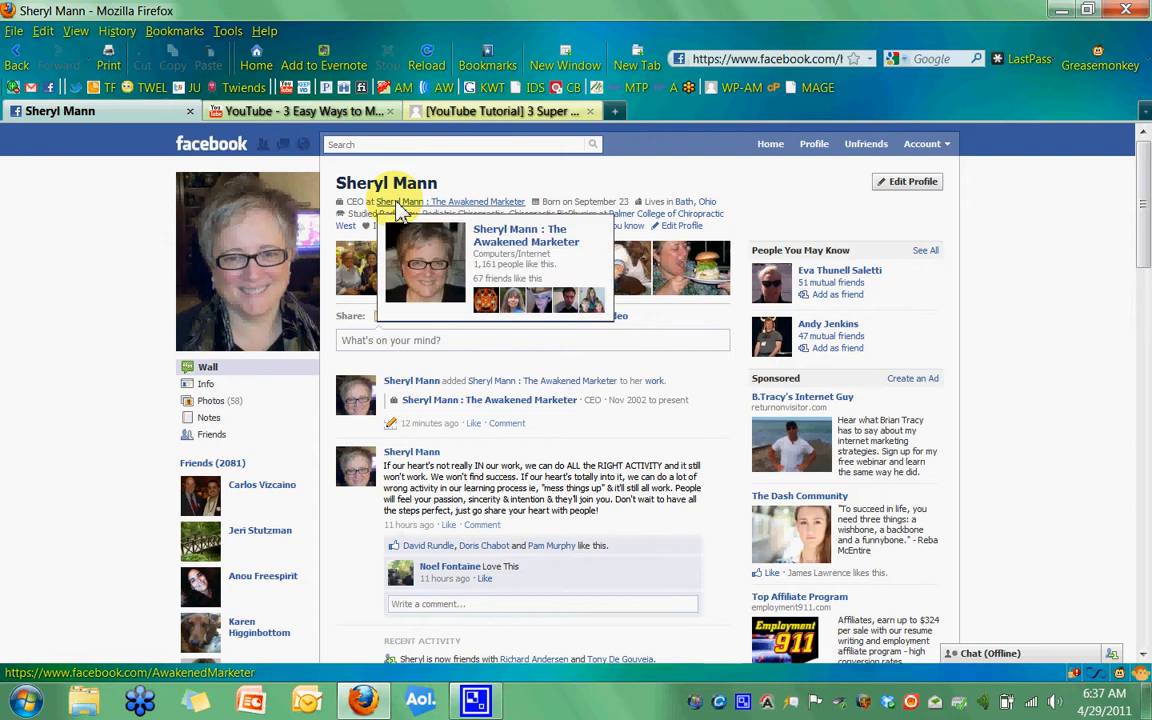
mouse_move(390, 250)
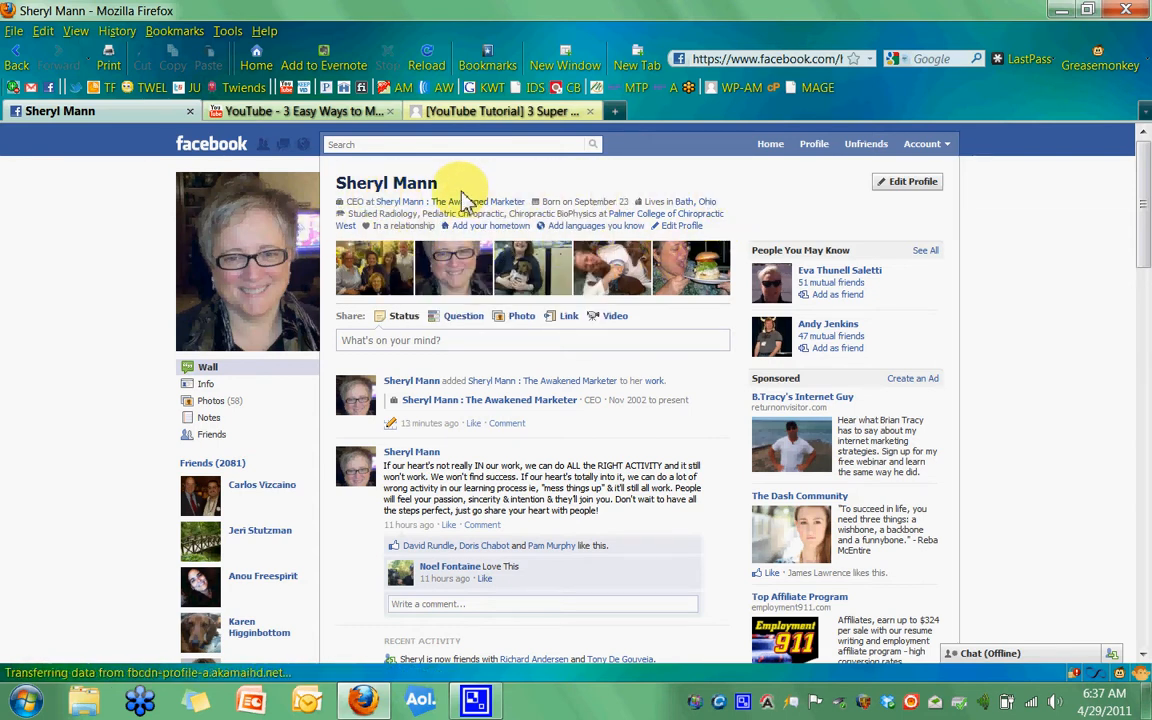
mouse_move(442, 210)
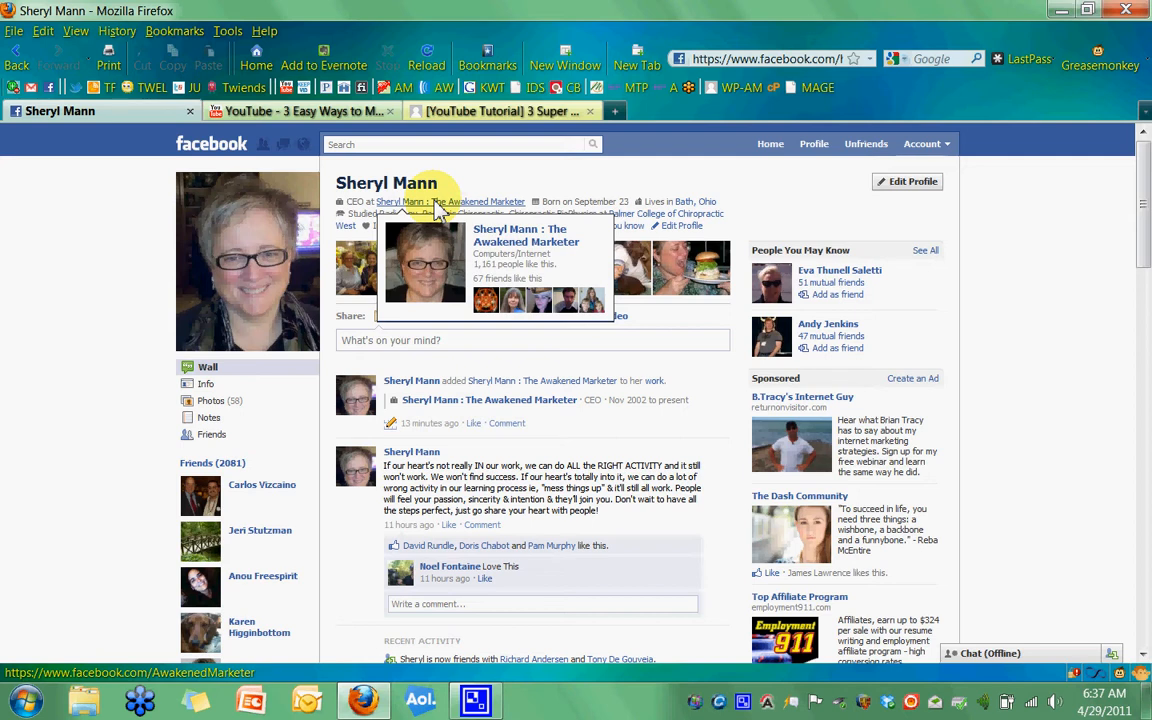
mouse_move(444, 210)
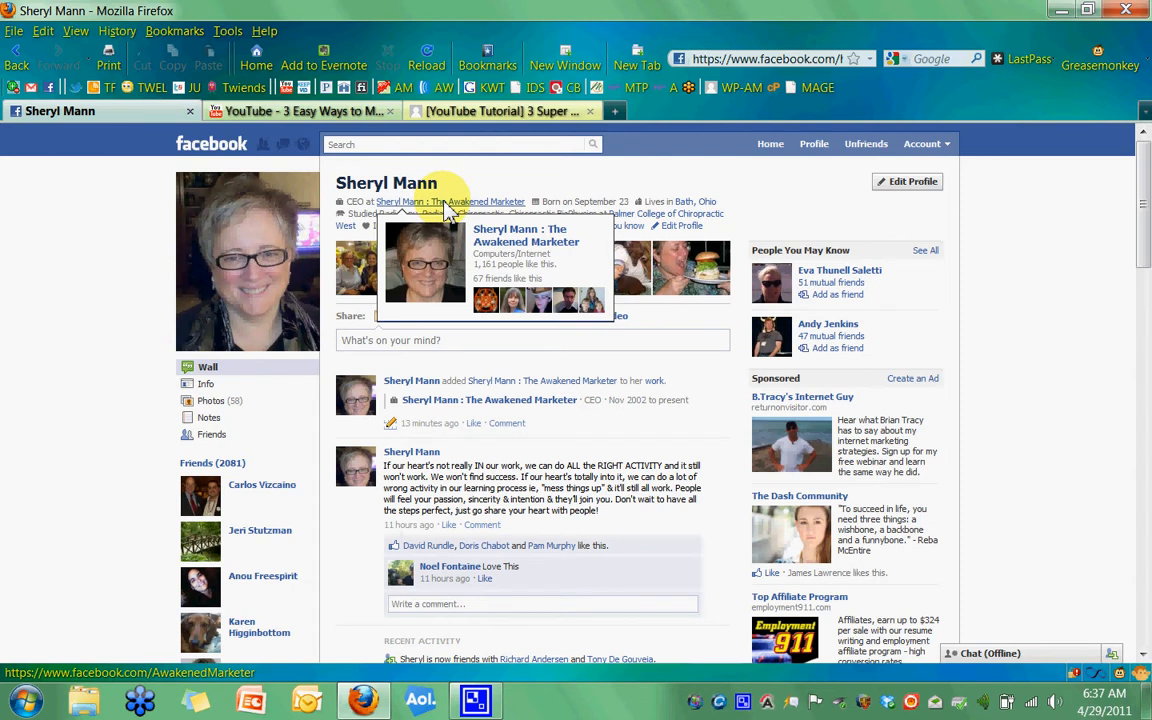
mouse_move(478, 210)
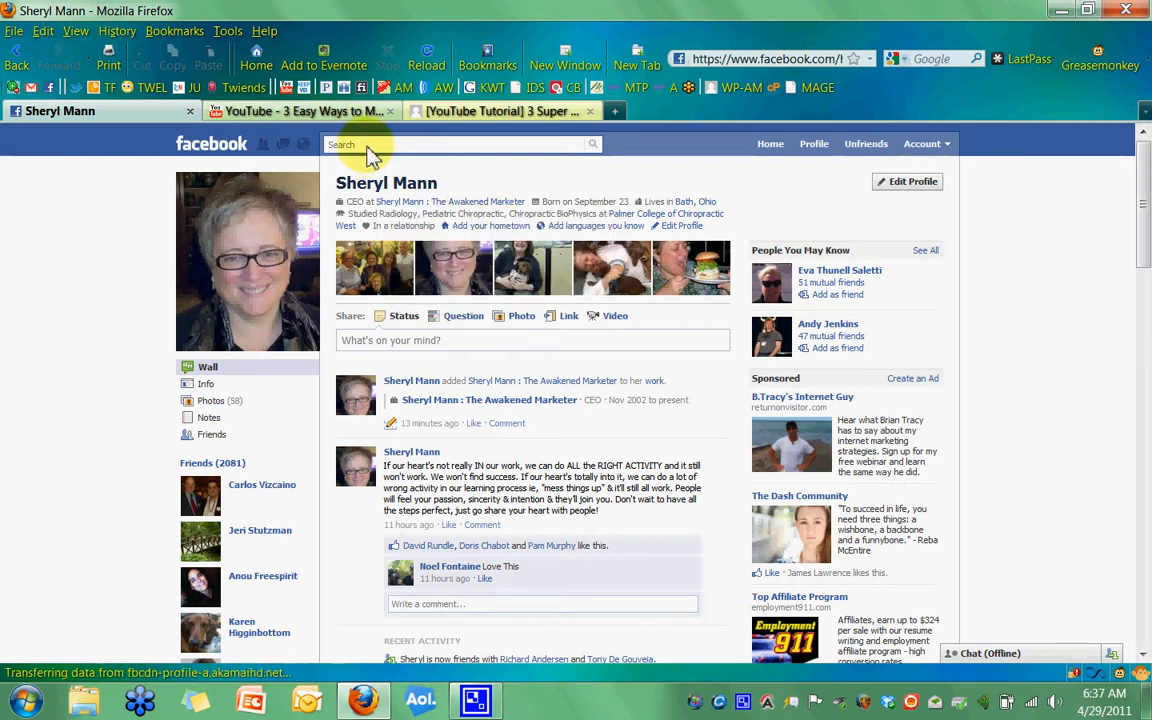
- Search Facebook for 'debbie' to find the friend's profile
text(d)
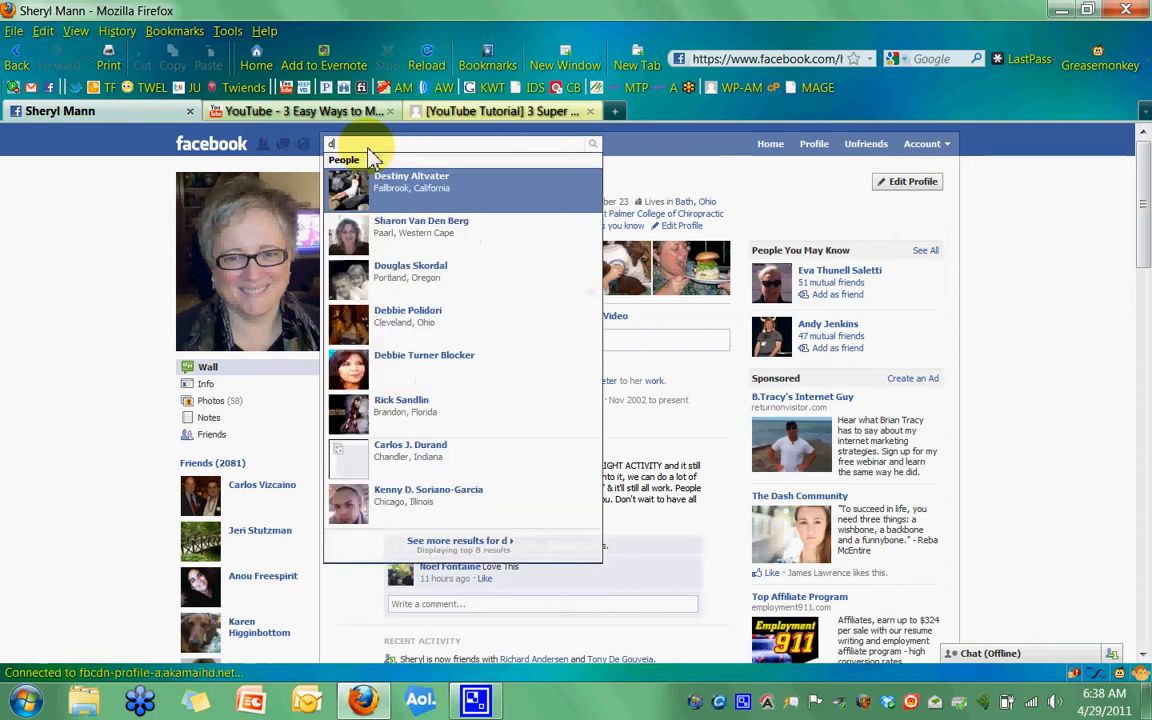
text(ebbie)
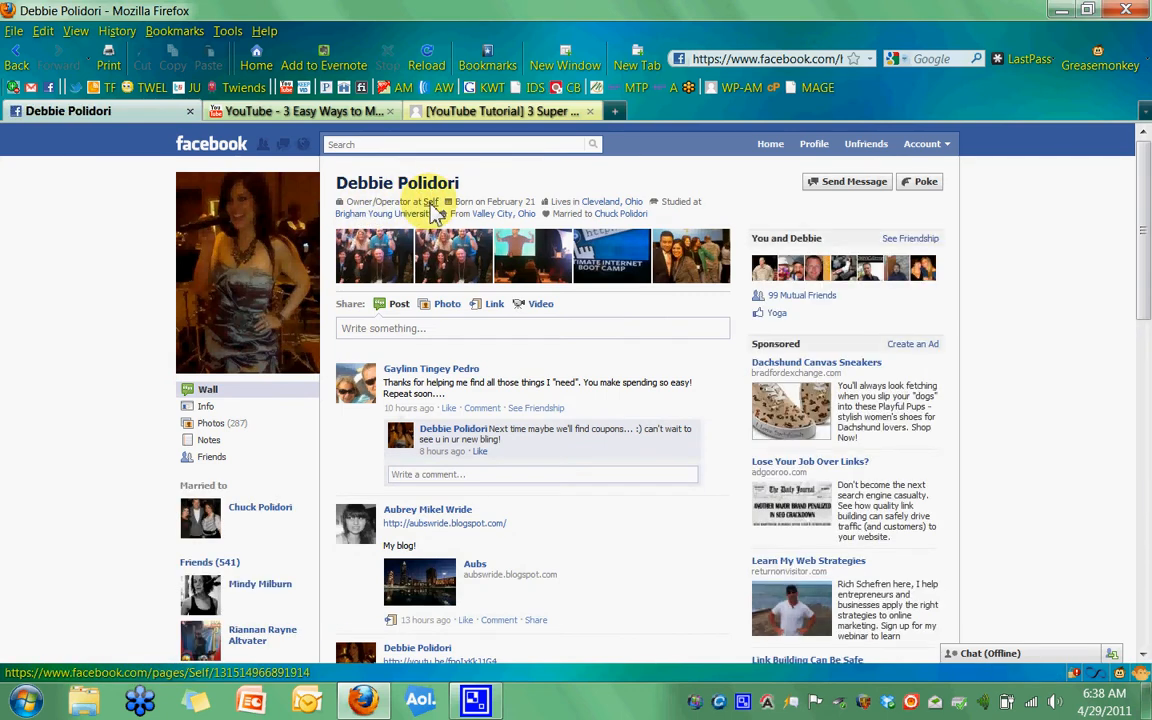
mouse_move(432, 212)
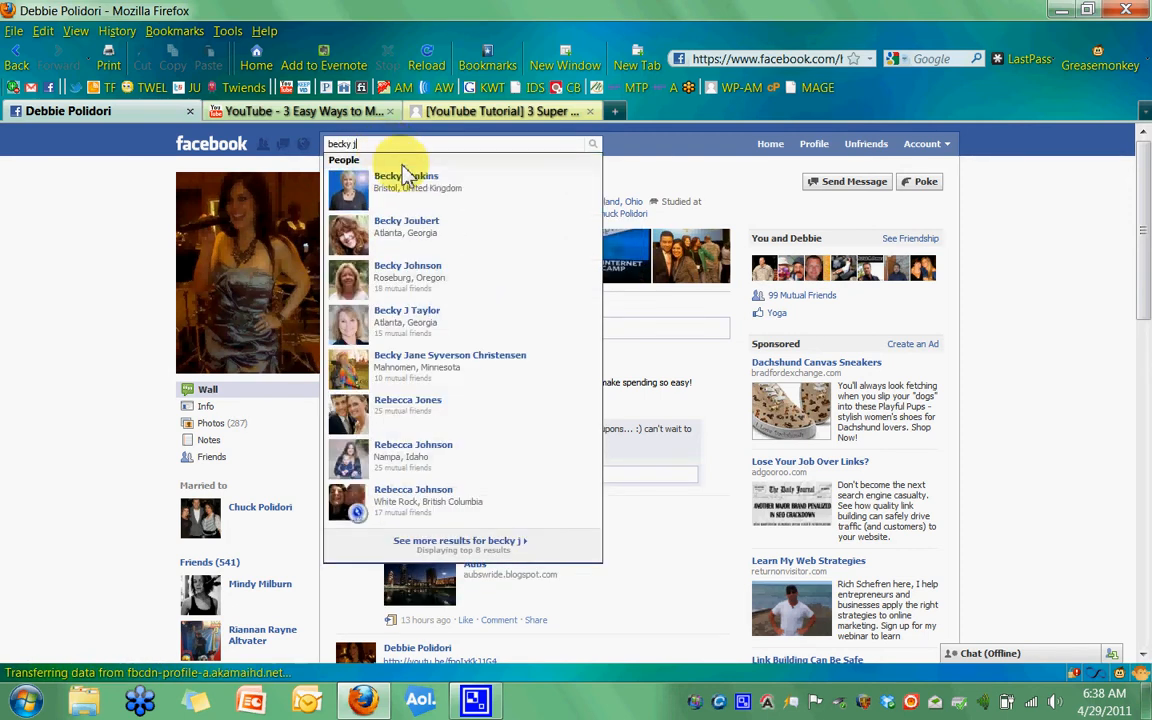
- Open the second friend's profile from the search suggestions
click(406, 176)
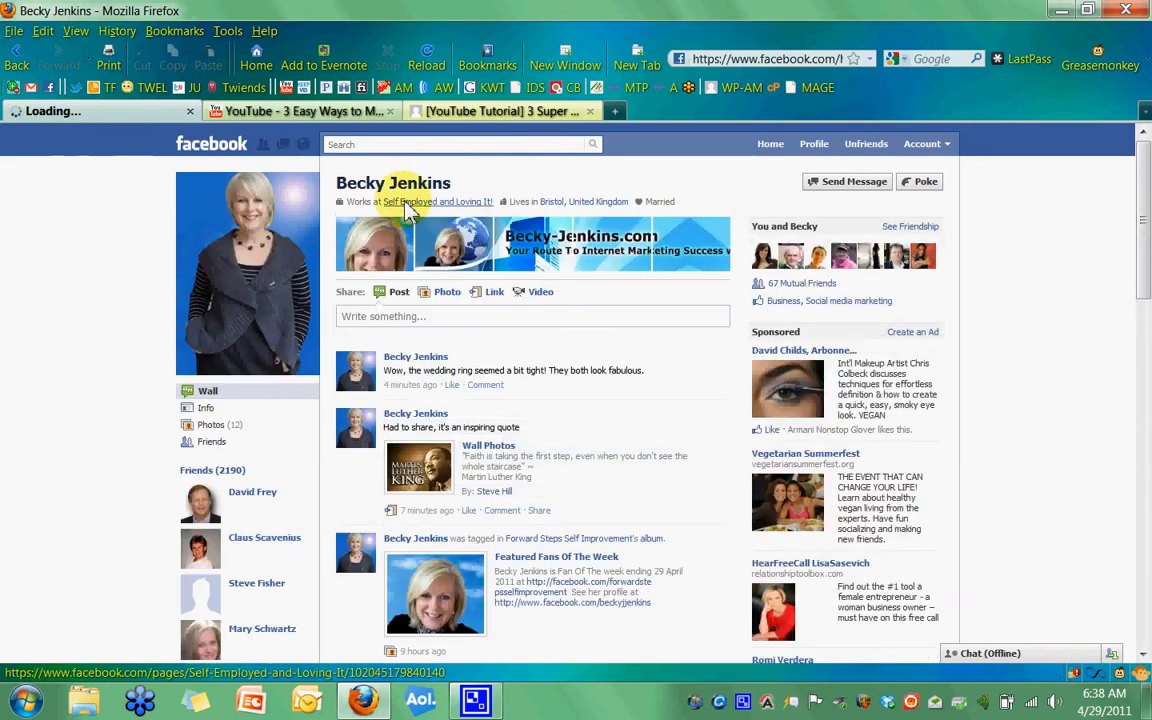
mouse_move(436, 206)
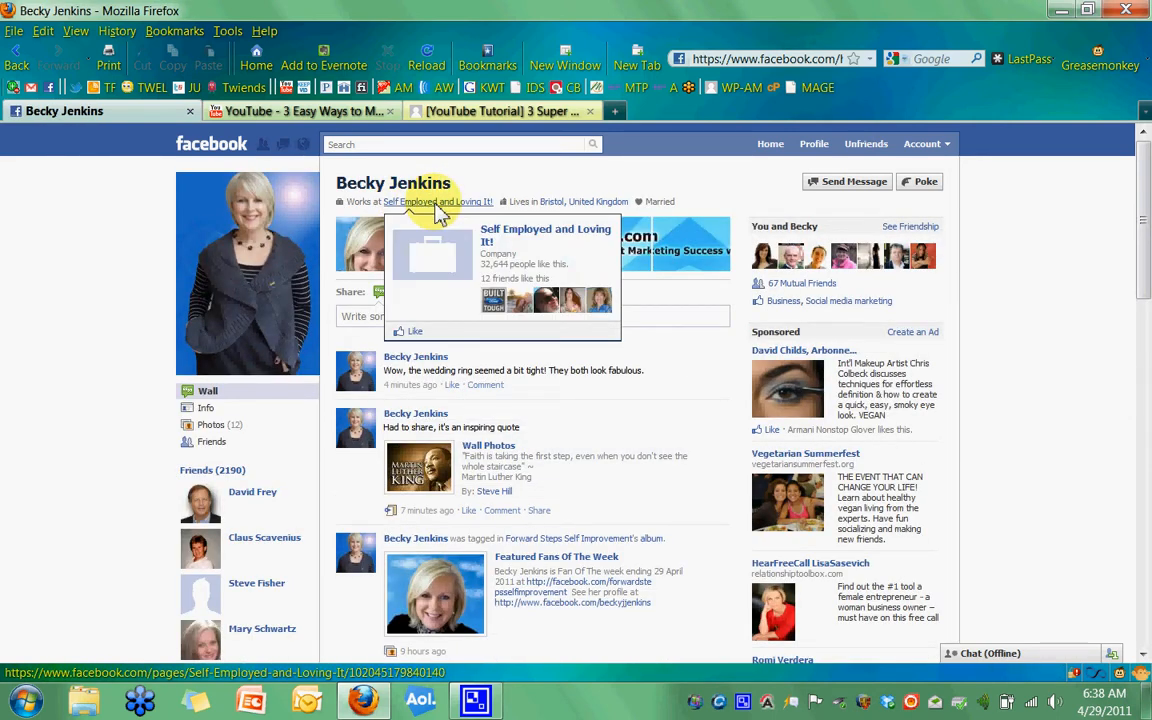
mouse_move(410, 244)
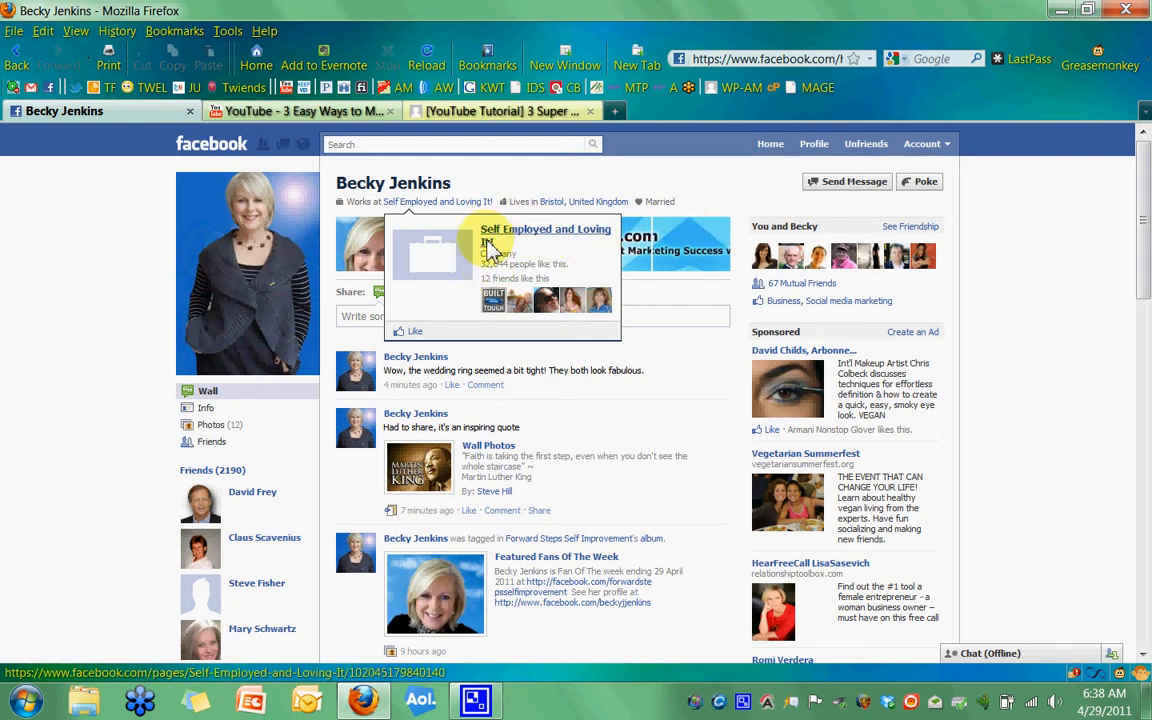
mouse_move(442, 206)
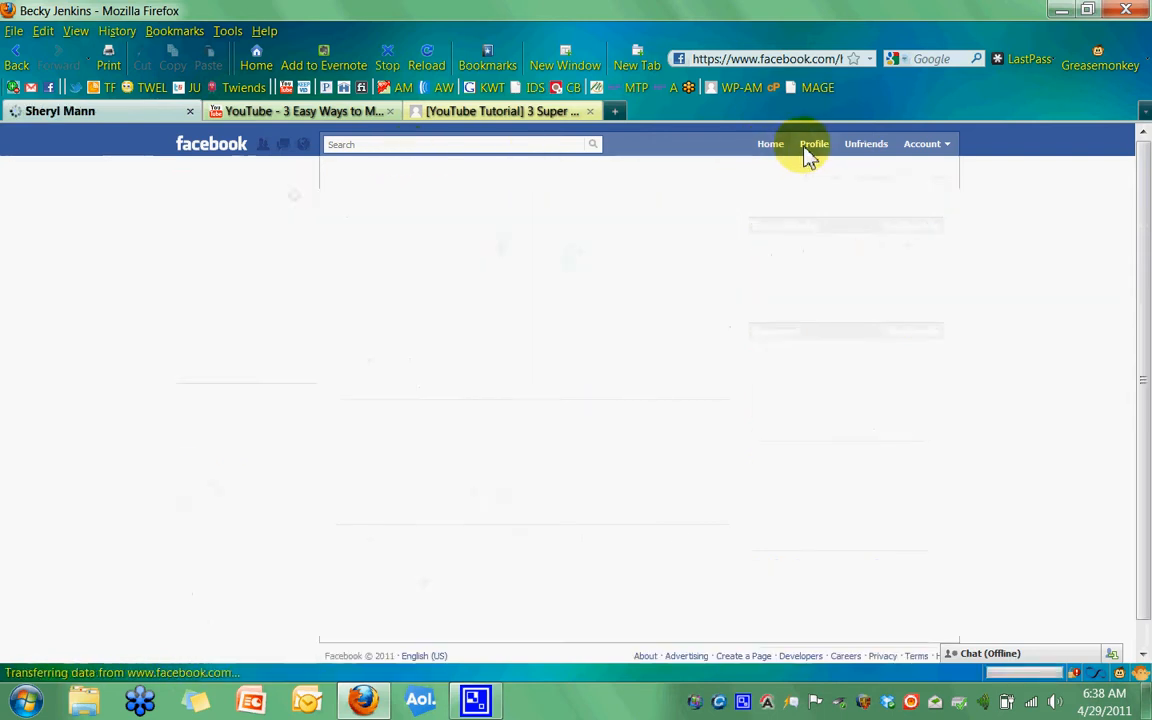
- Return to the own profile and open its Education and Work editor section
click(814, 144)
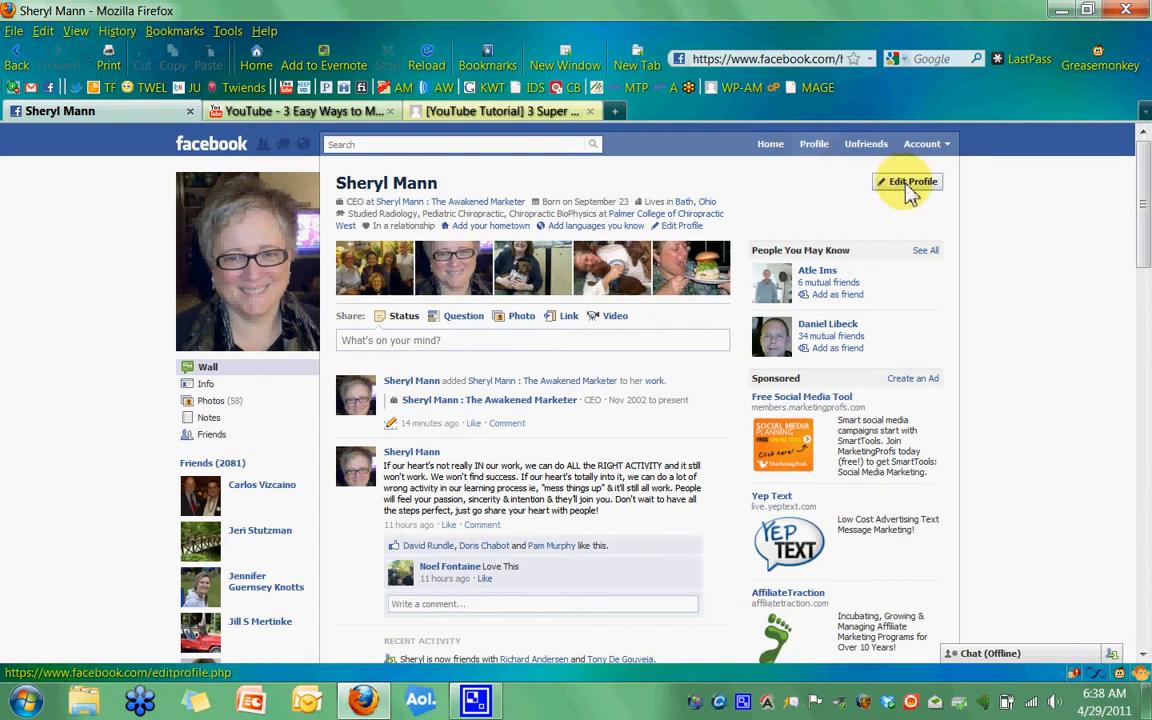
click(910, 180)
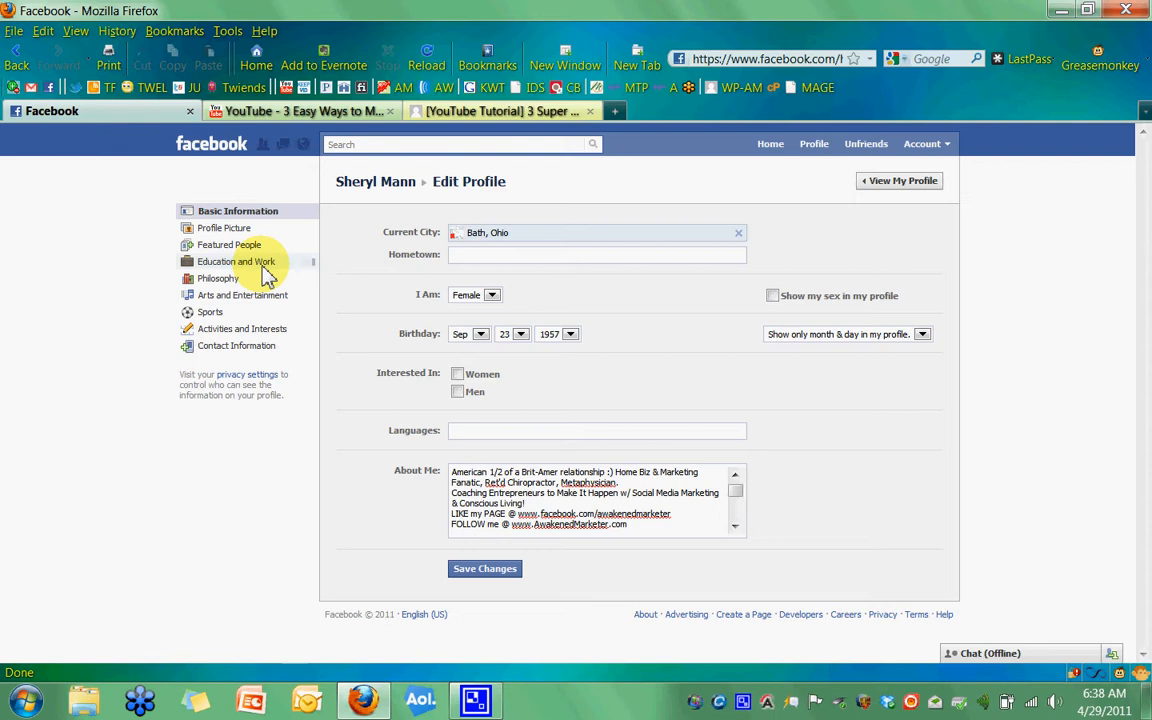
click(236, 260)
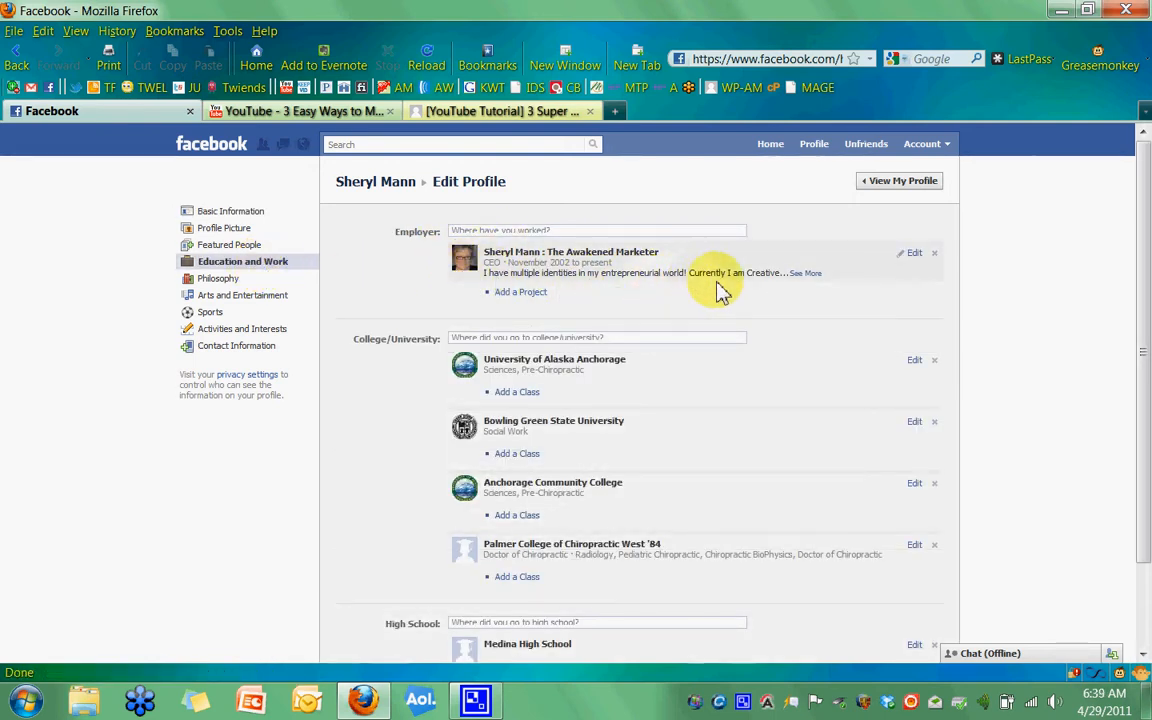
mouse_move(604, 258)
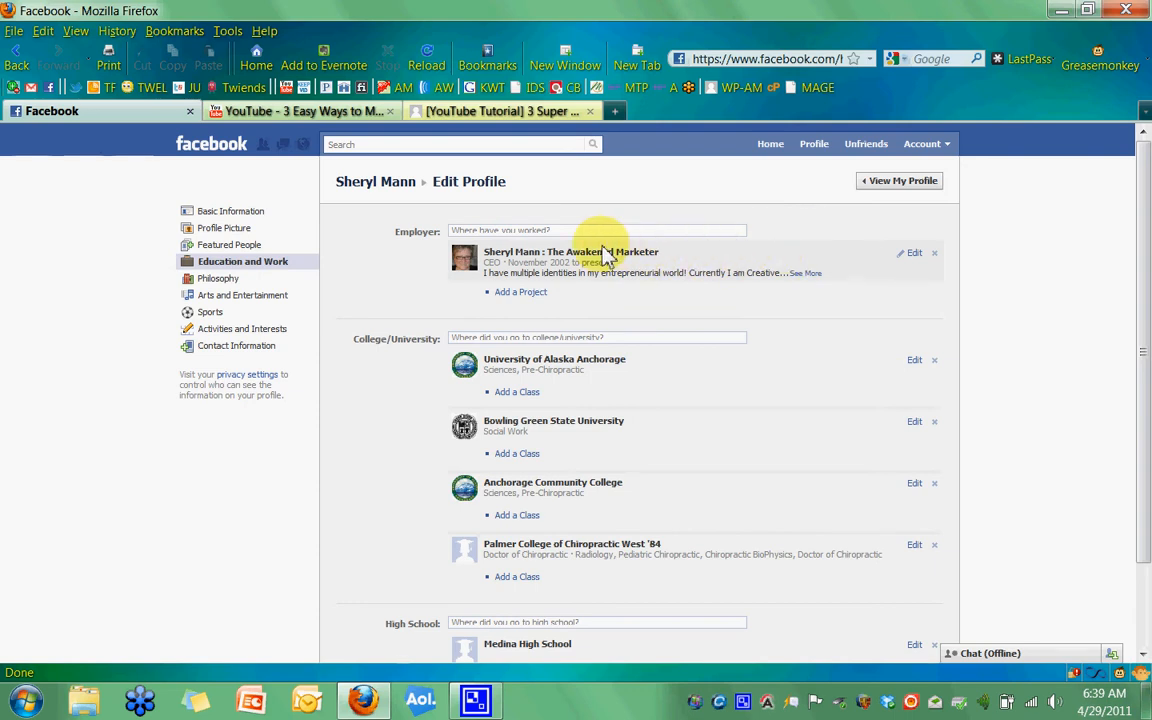
mouse_move(624, 288)
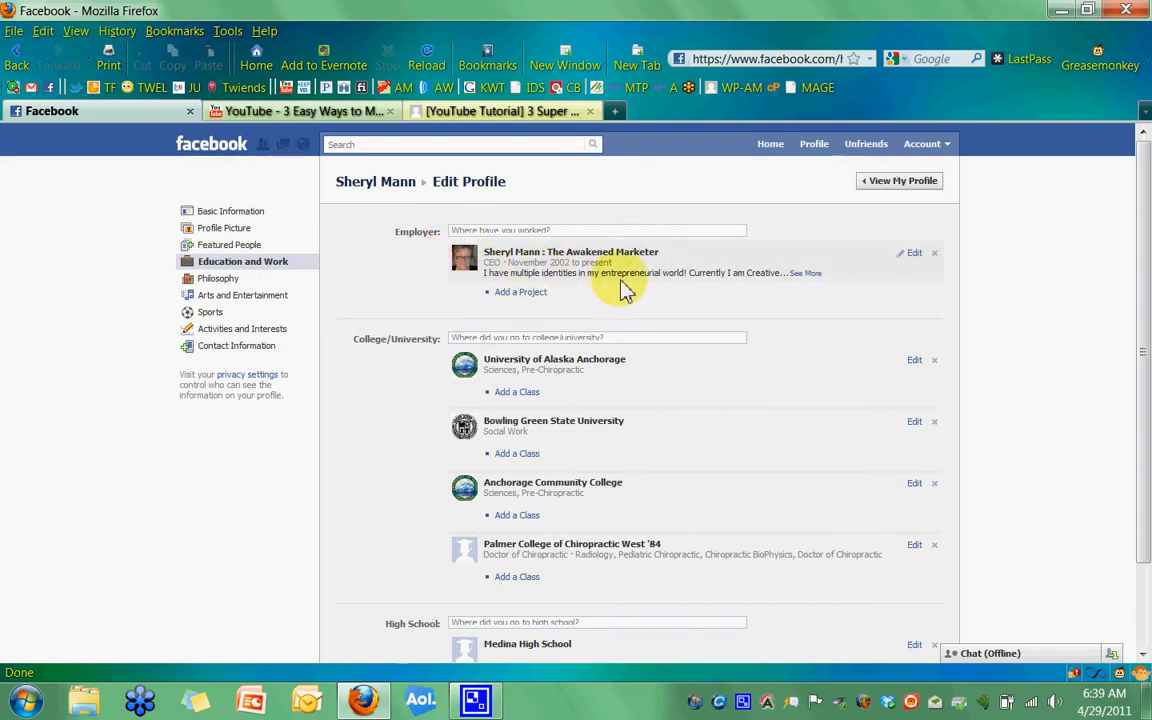
- Enter 'sher' in the Employer field and add 'Sheryl Mann : The Awakened Marketer' as employer
click(596, 232)
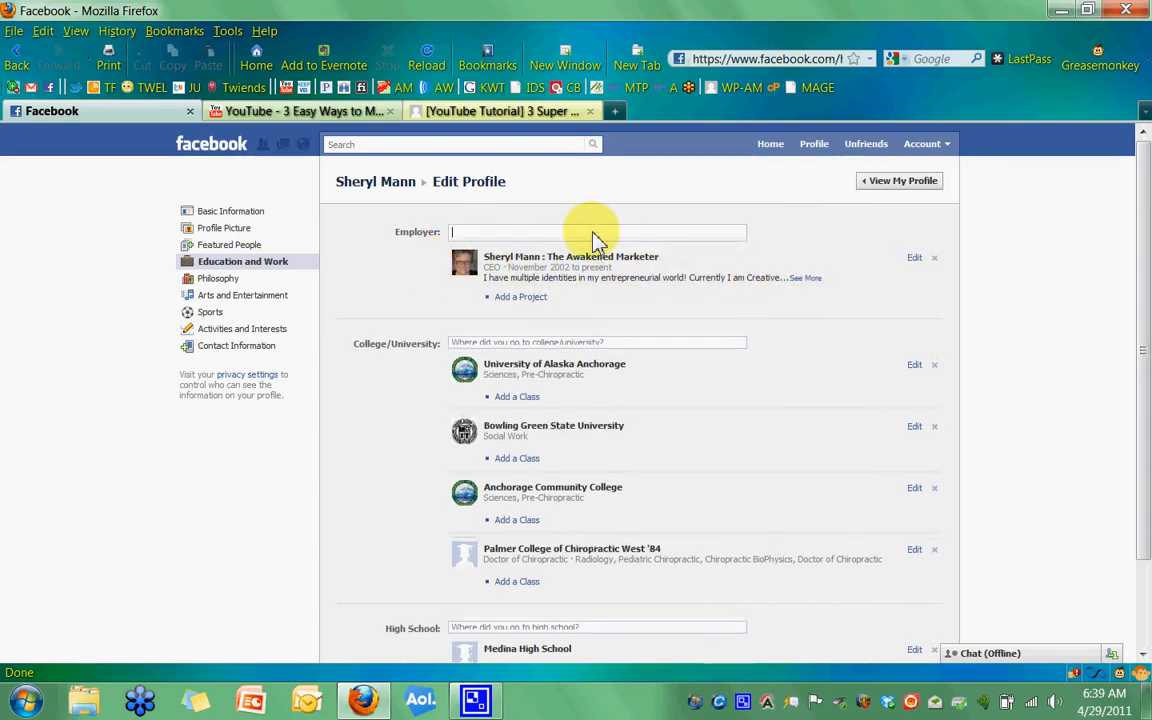
mouse_move(458, 236)
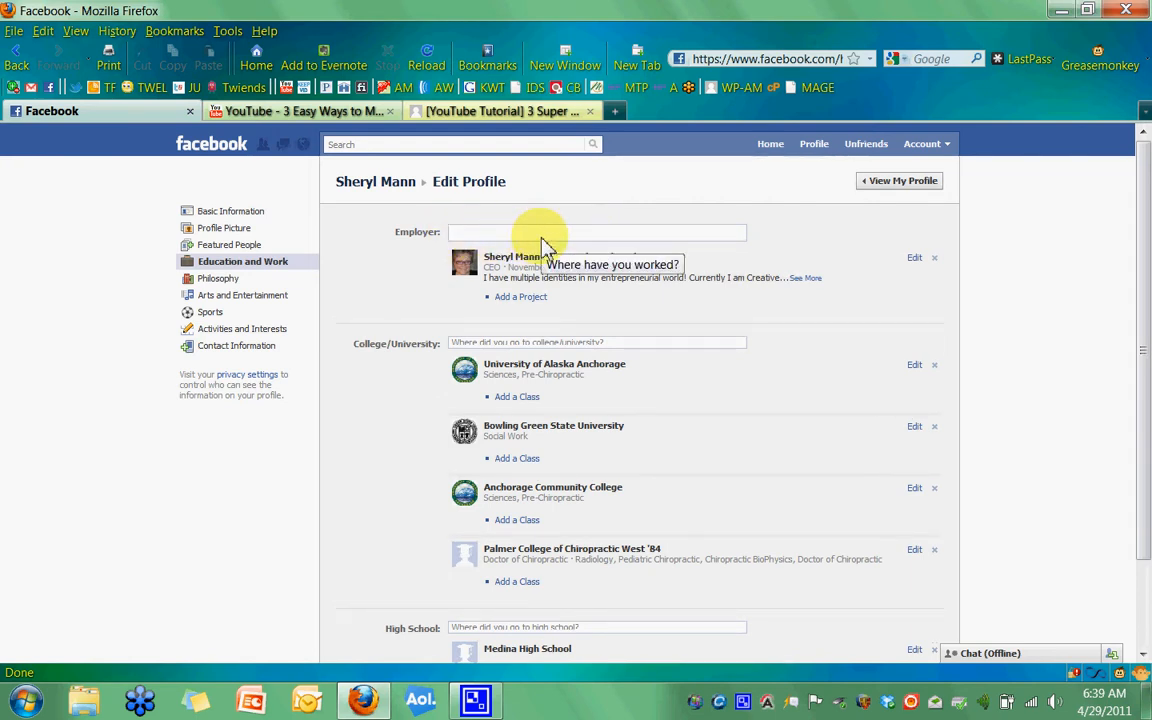
text(sheryl mann : the awakened marke)
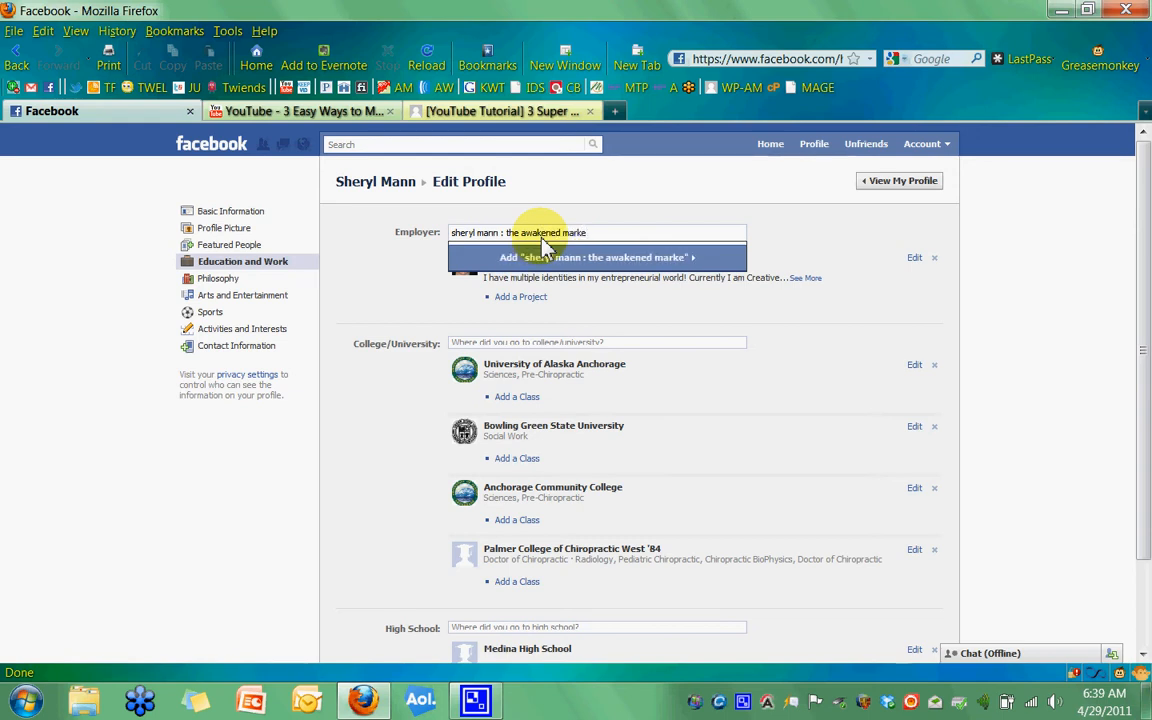
text(r)
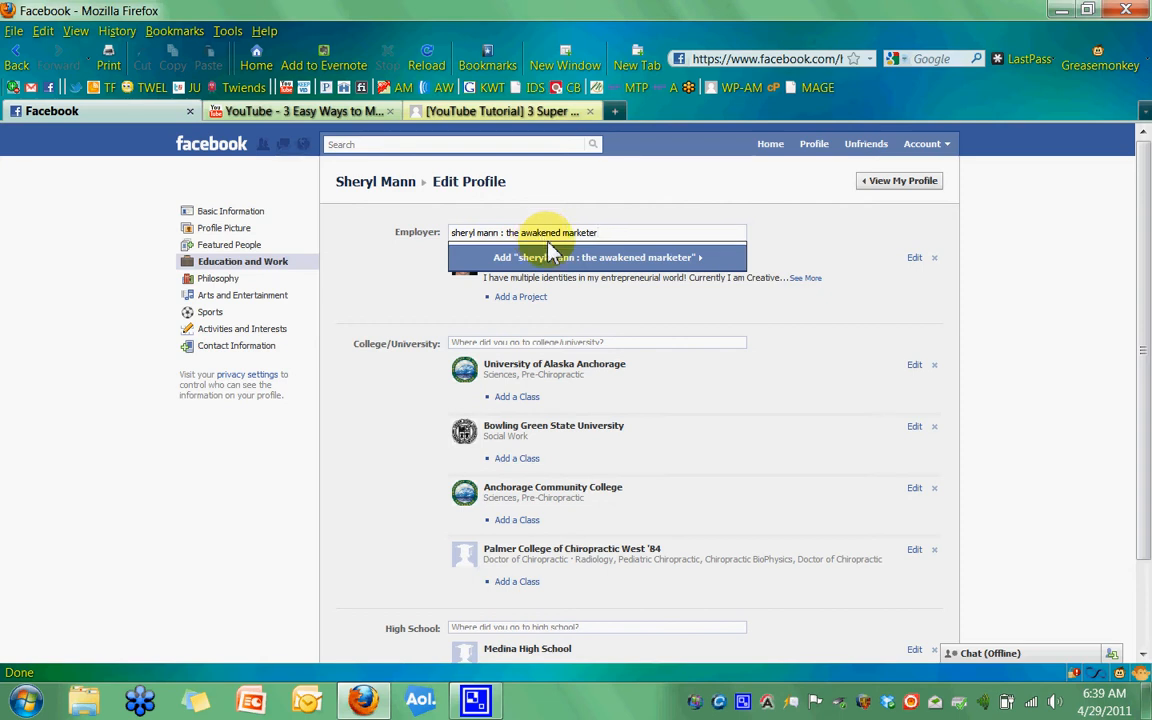
mouse_move(556, 262)
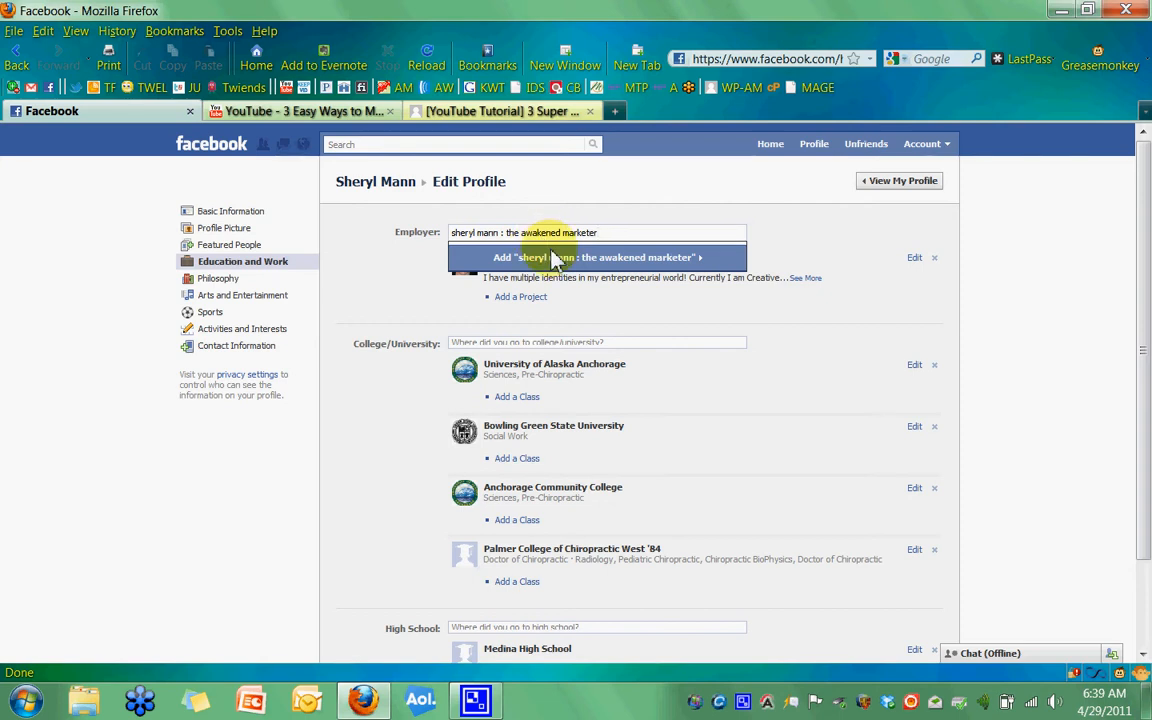
mouse_move(476, 244)
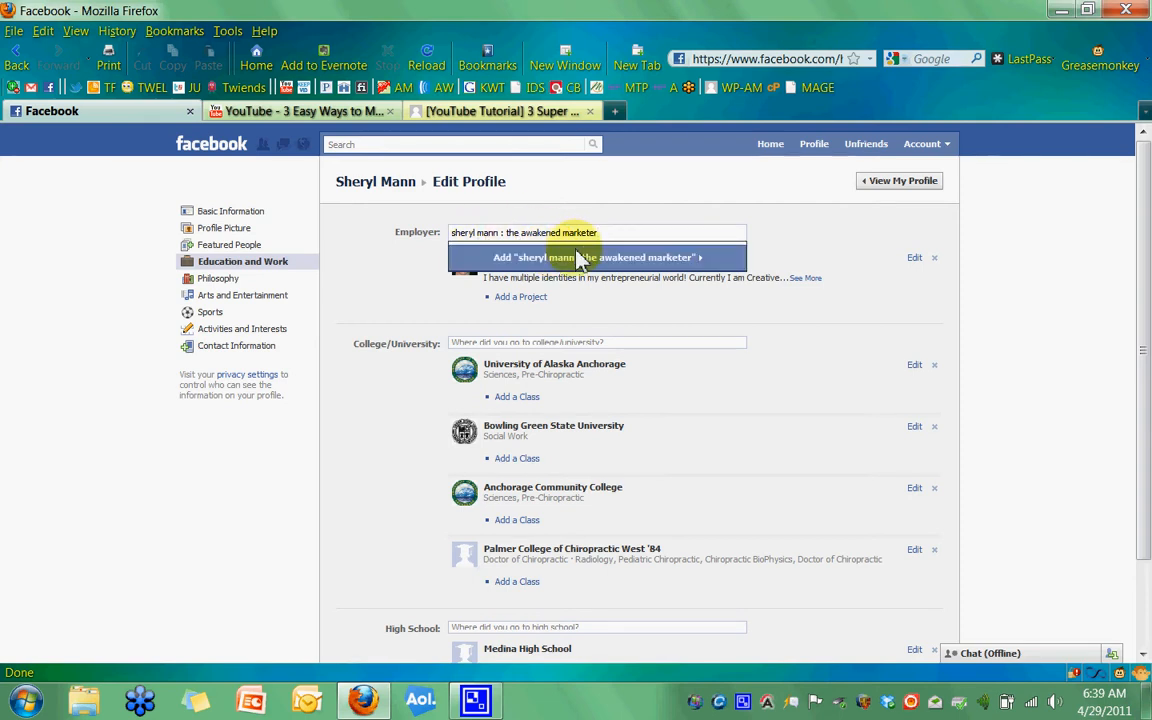
click(592, 256)
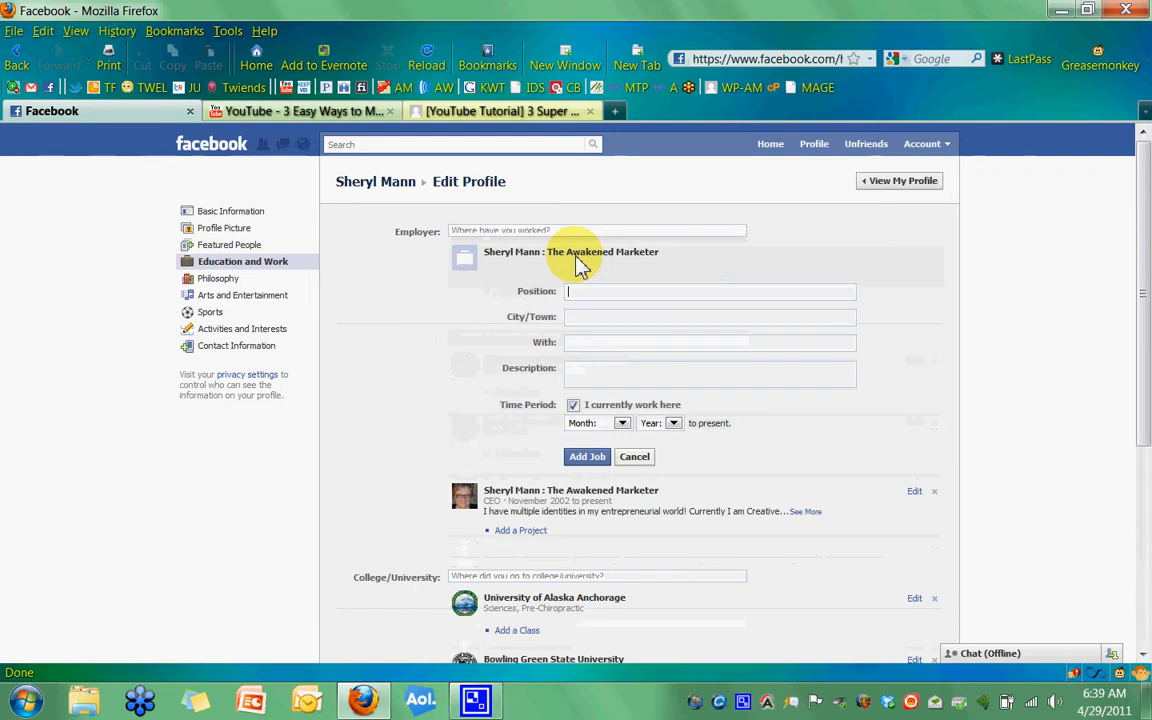
mouse_move(460, 284)
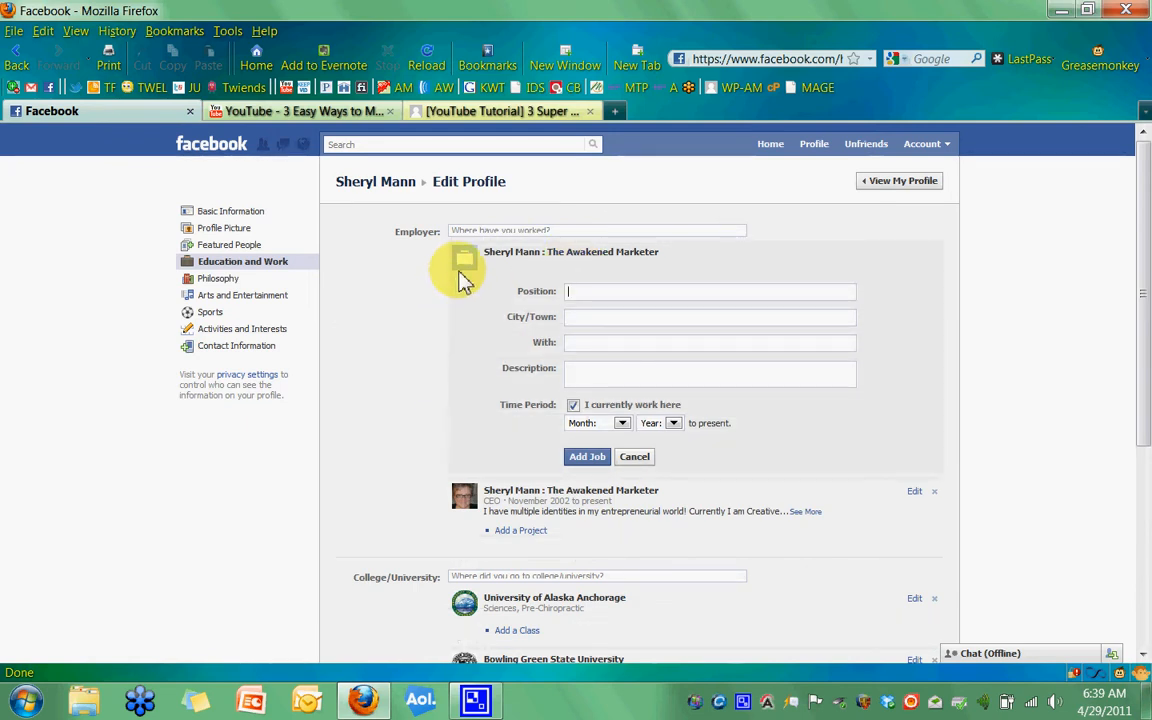
mouse_move(470, 264)
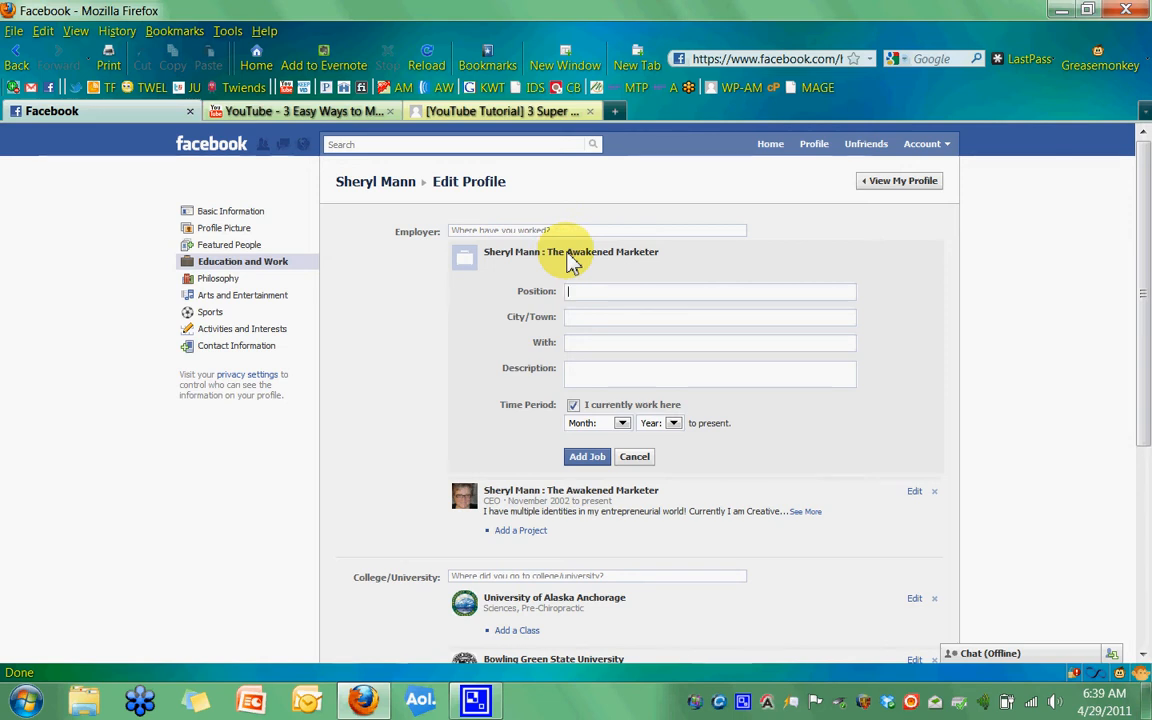
mouse_move(512, 248)
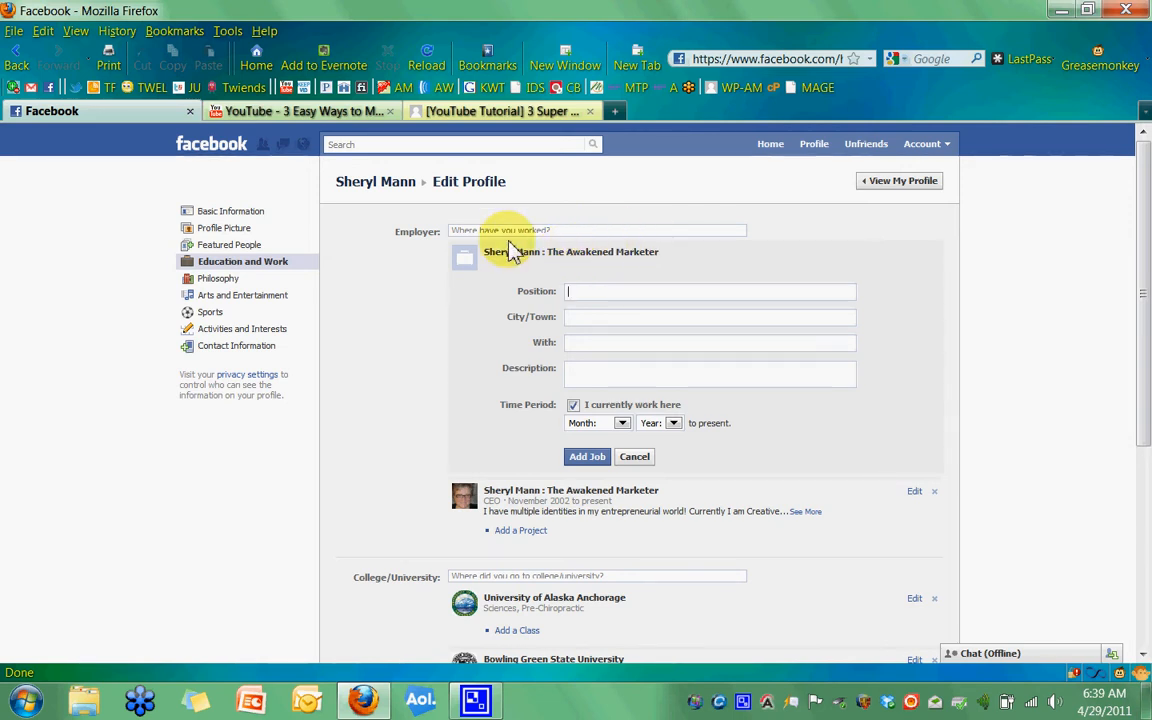
- Add a plain 'Awakened Marketer' employer entry typed by name
text(a)
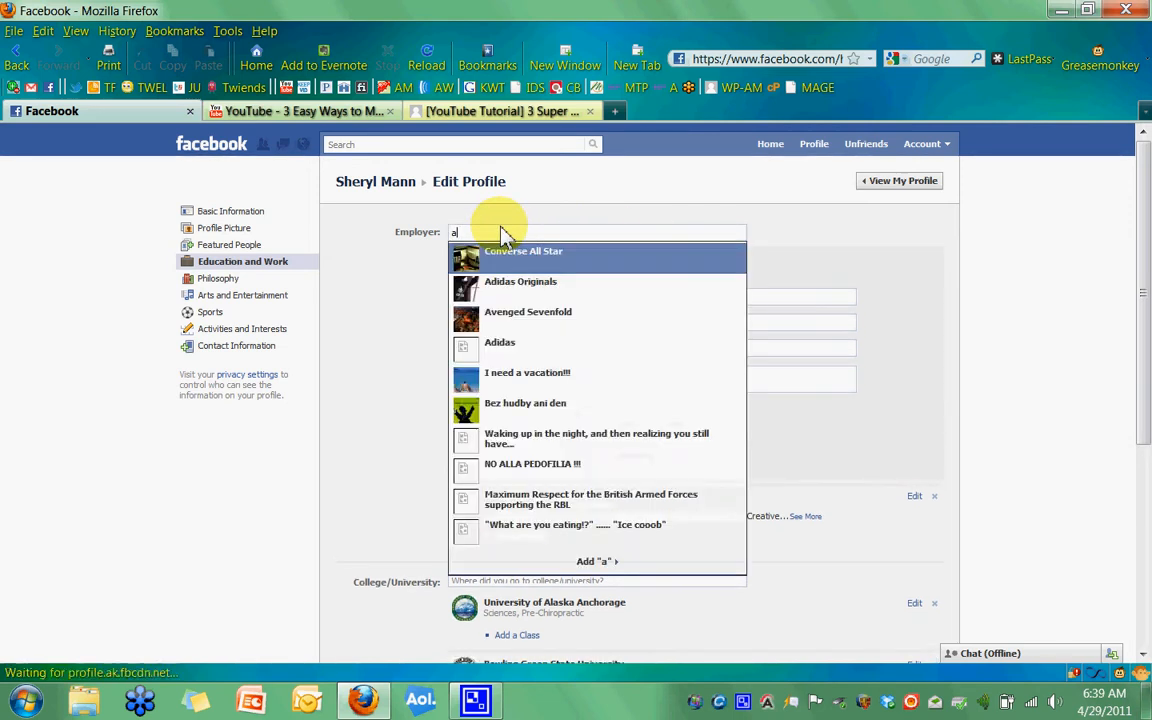
text(wakened m)
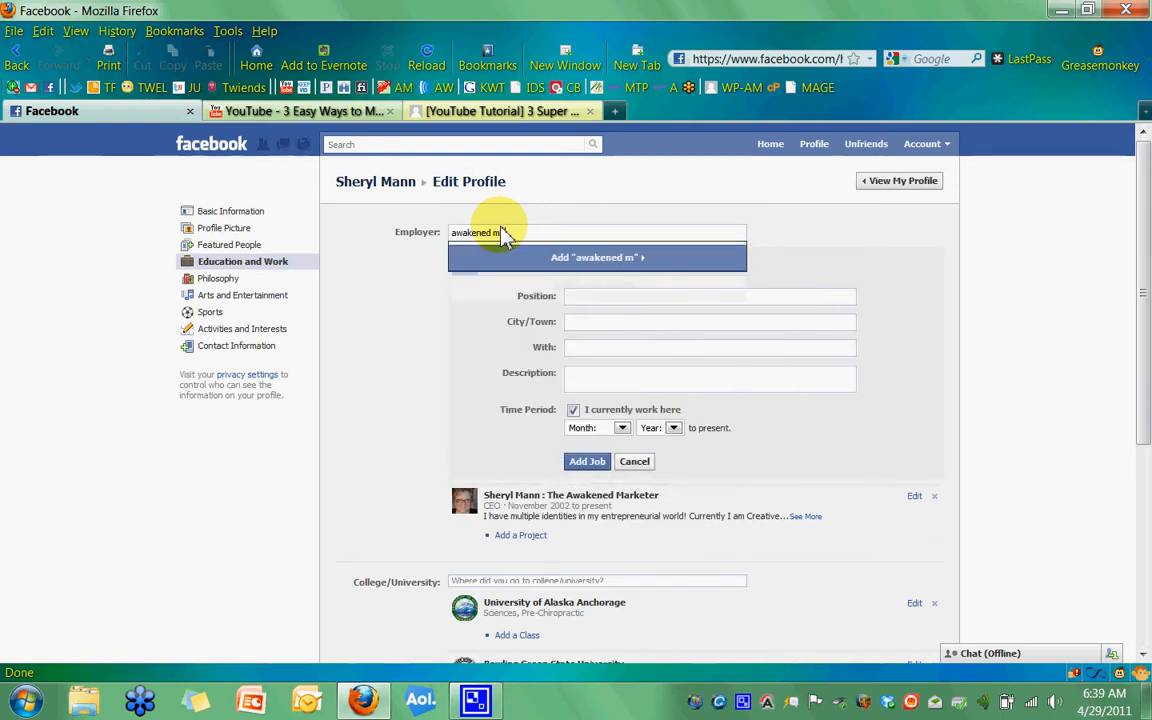
text(arketer)
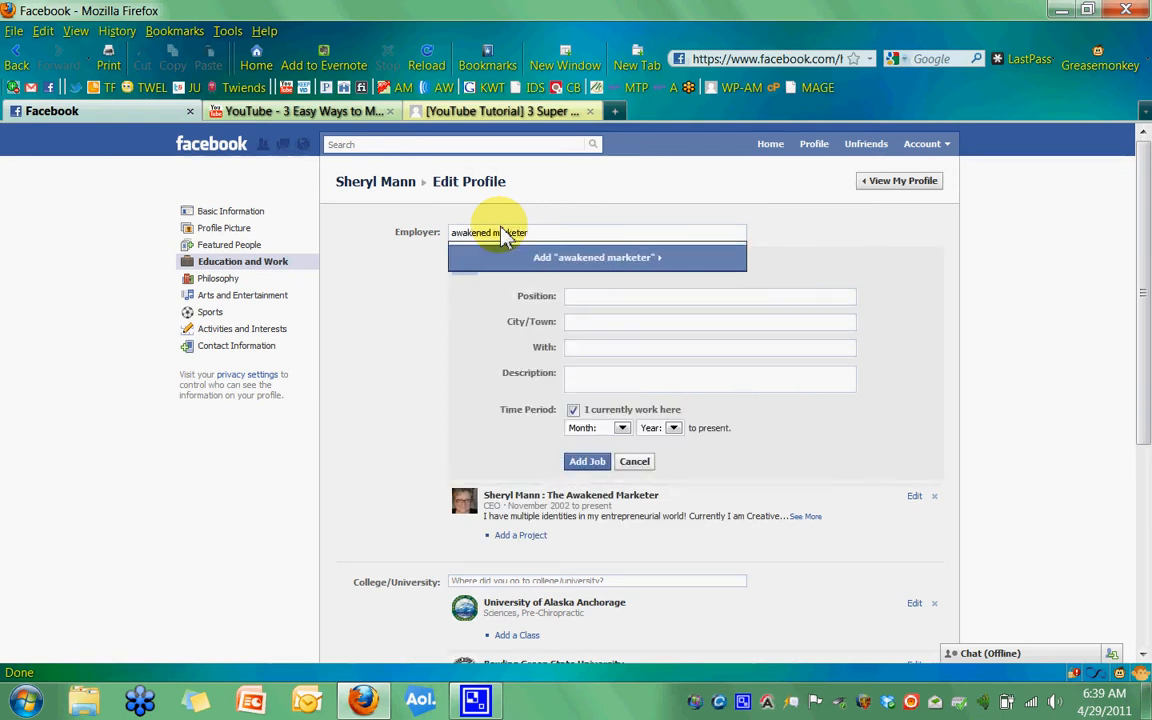
click(596, 256)
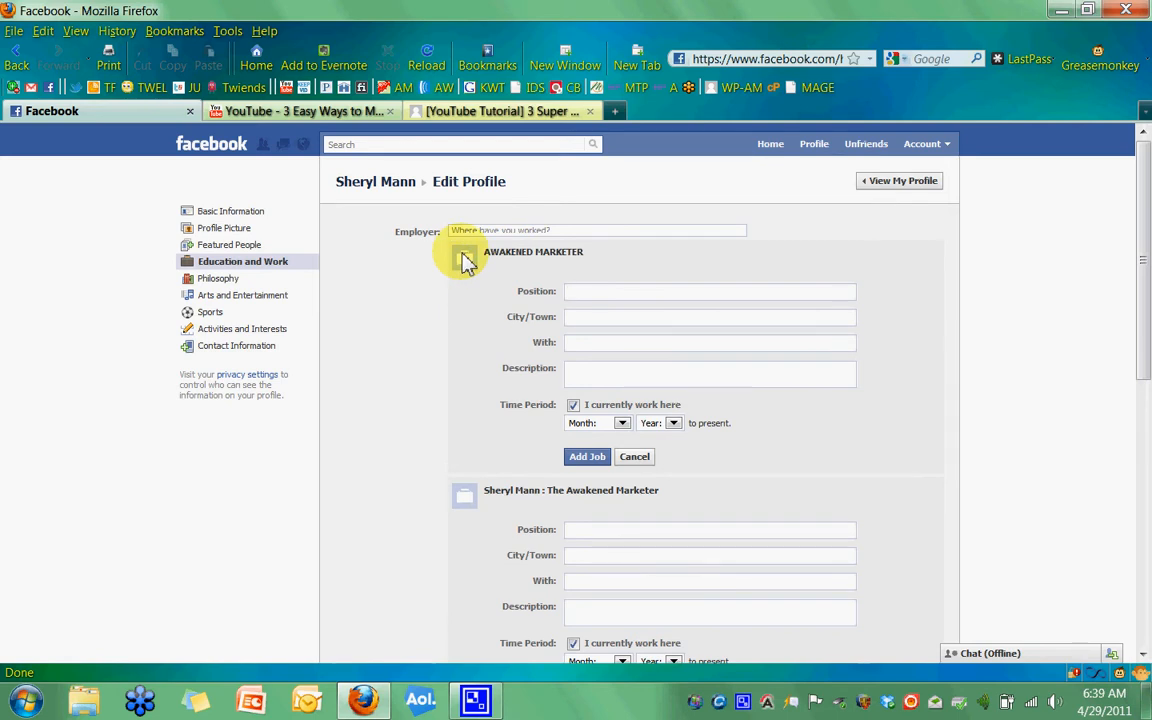
mouse_move(516, 266)
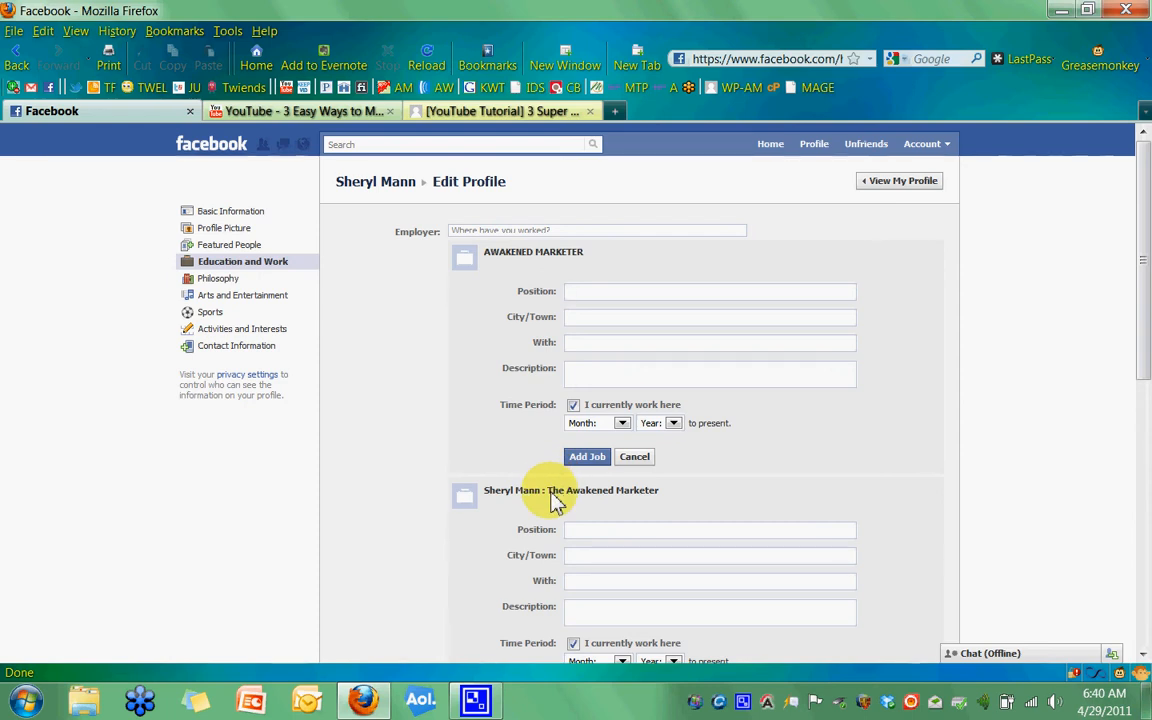
mouse_move(924, 148)
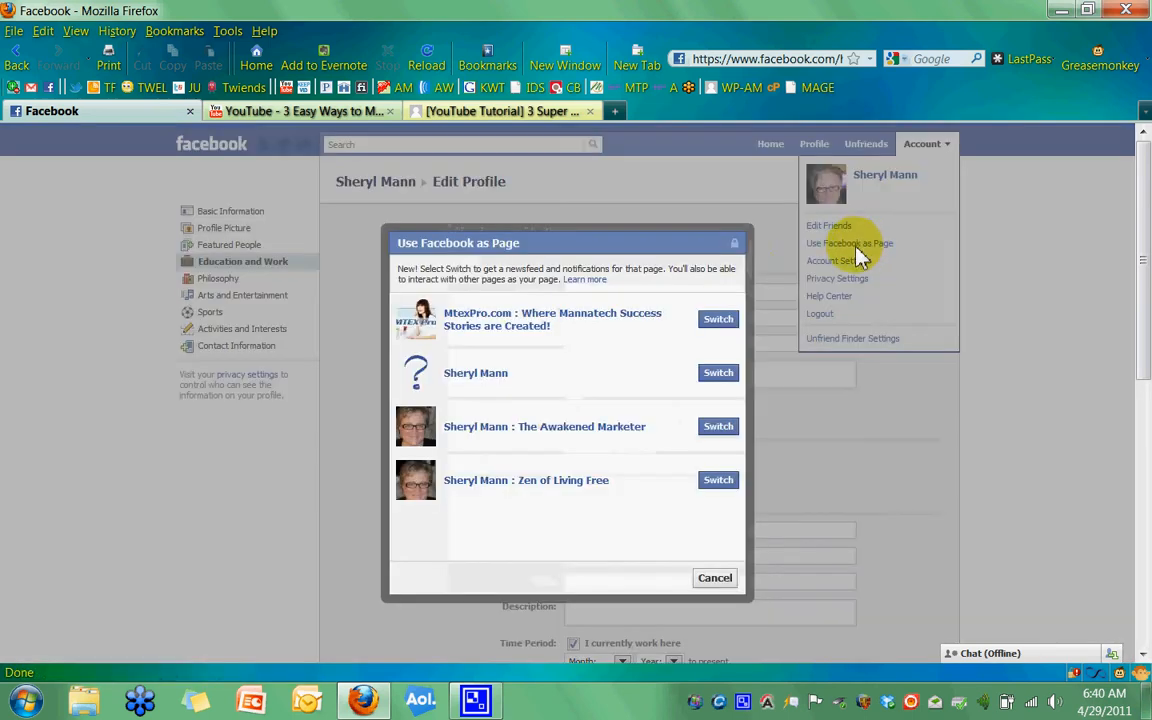
- Switch to using Facebook as The Awakened Marketer page and view its wall
click(718, 426)
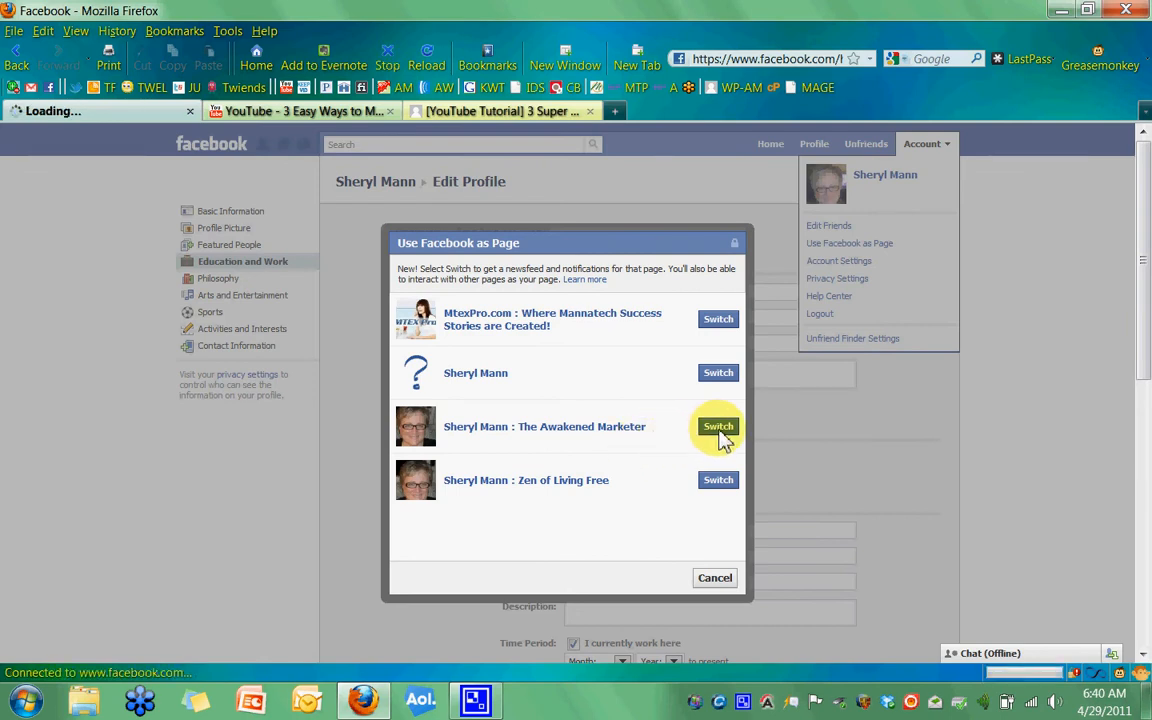
click(718, 426)
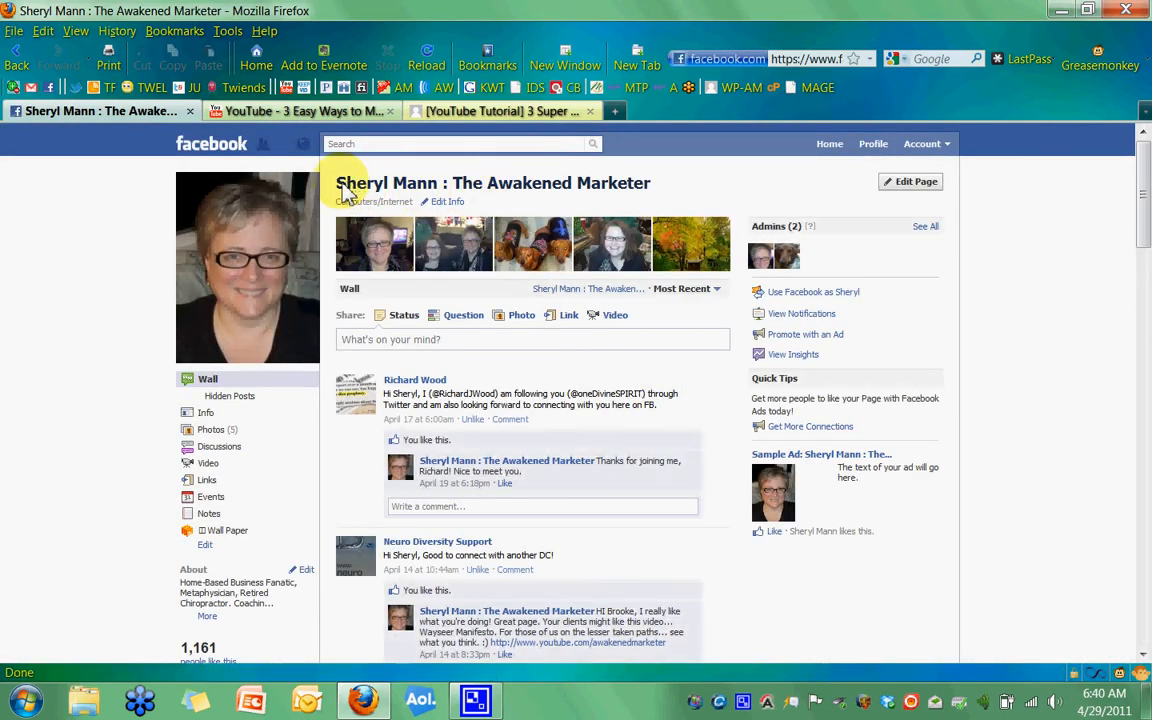
mouse_move(620, 190)
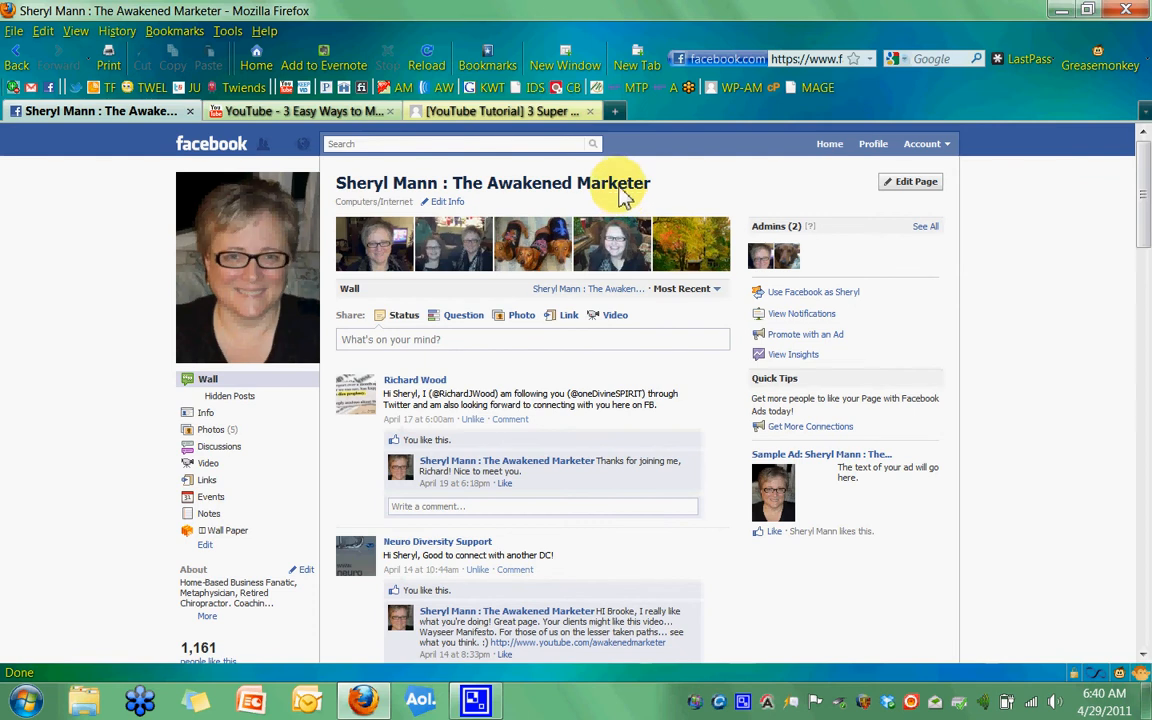
mouse_move(620, 190)
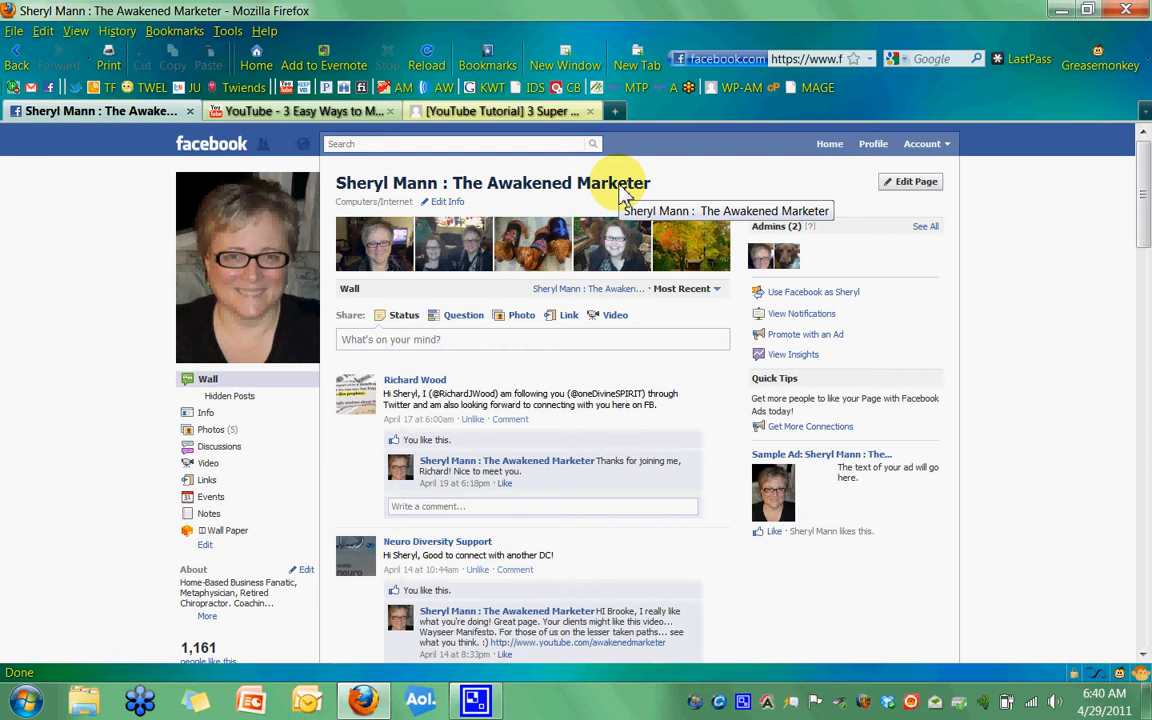
click(872, 144)
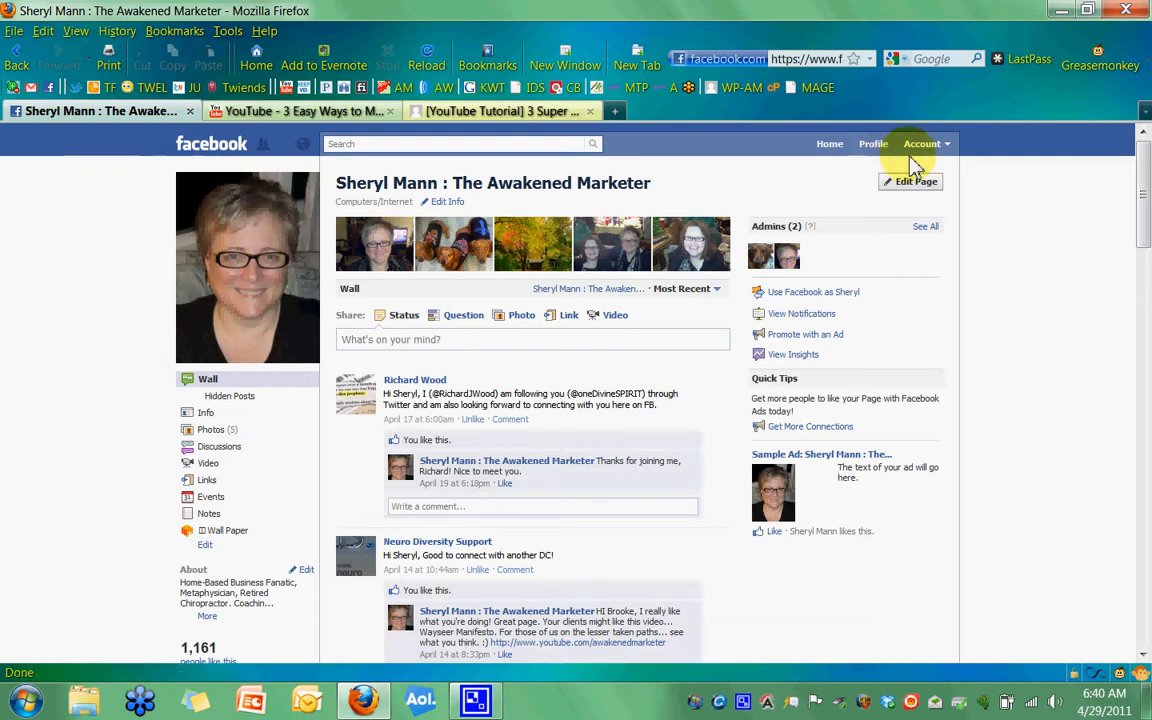
click(926, 144)
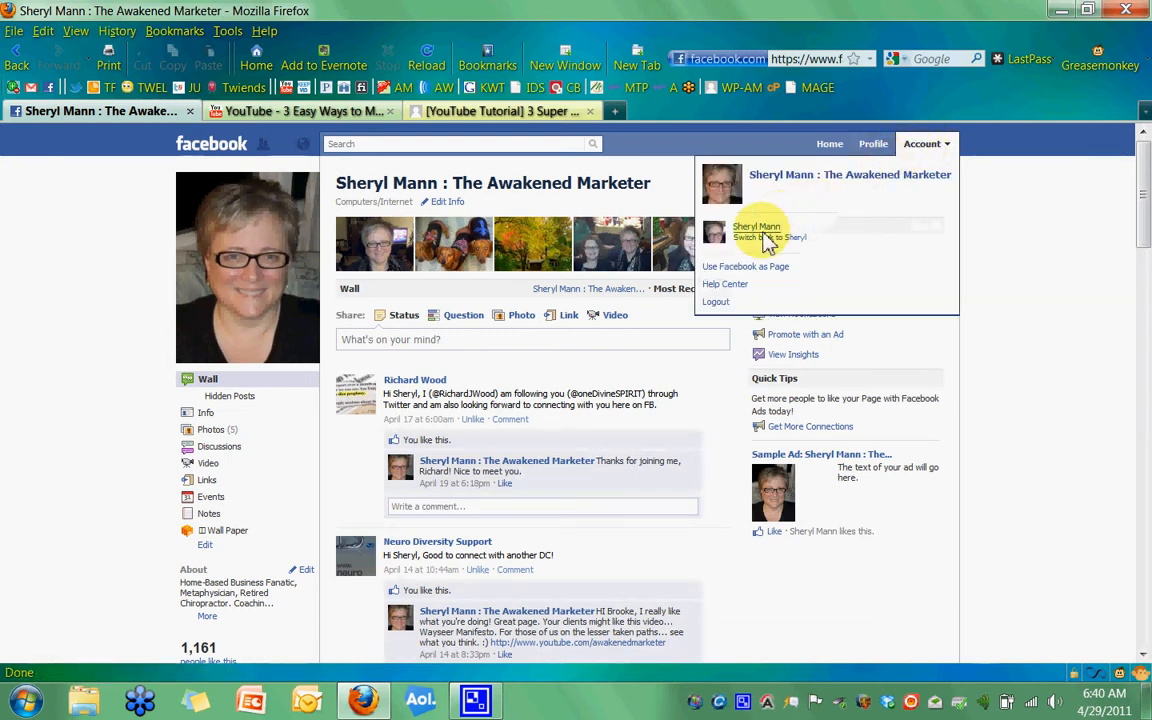
click(756, 232)
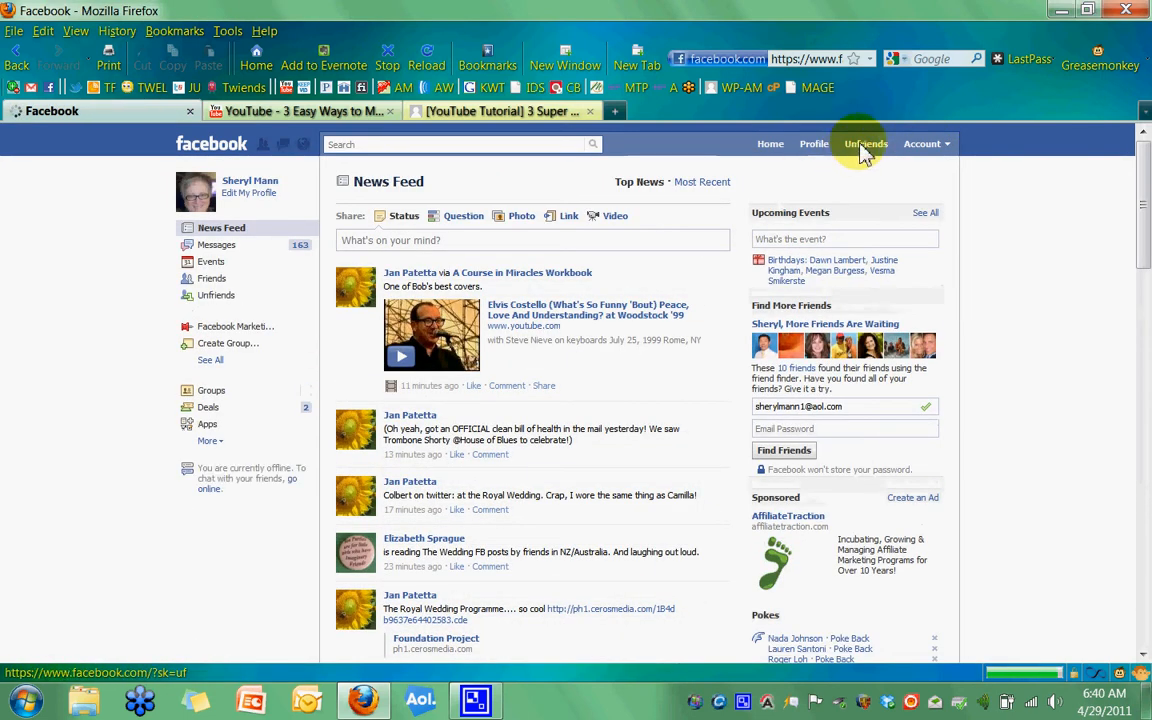
click(814, 144)
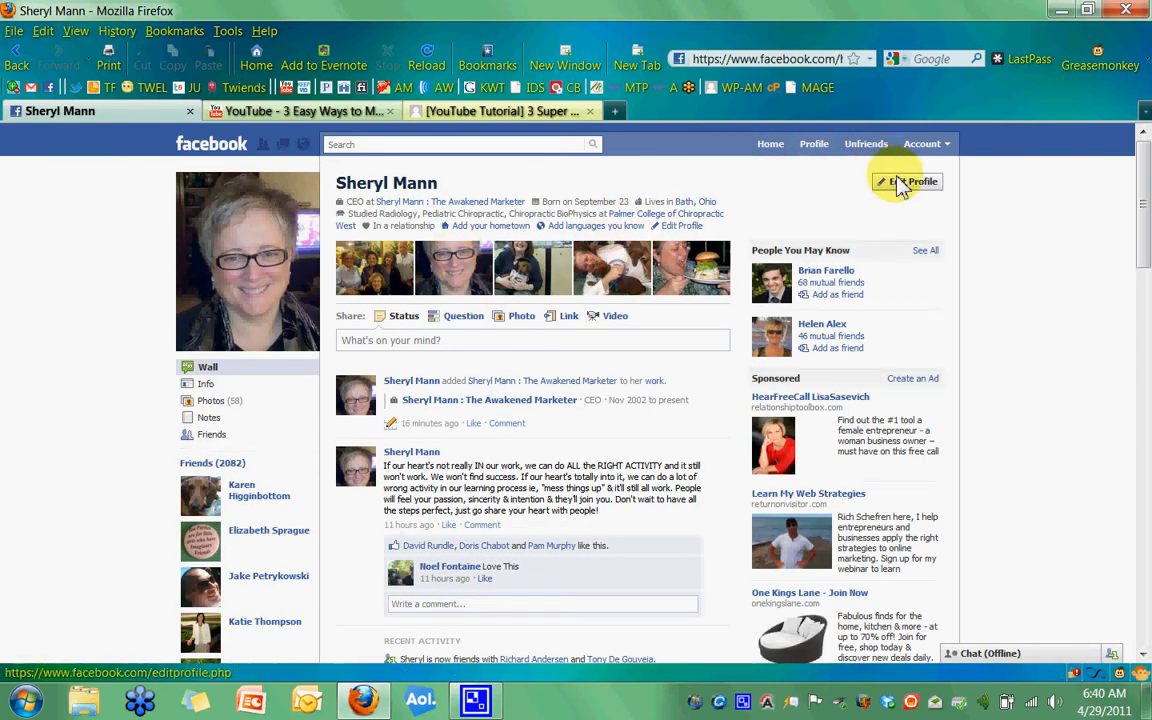
click(908, 180)
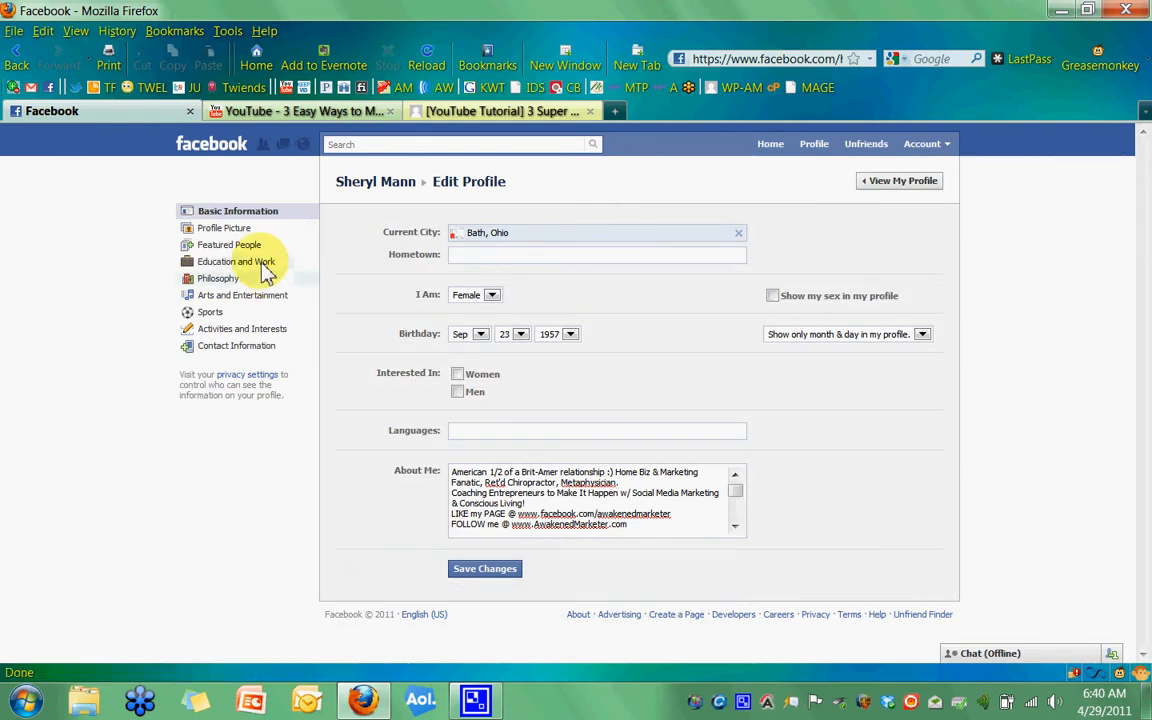
- In Education and Work, add 'Sheryl Mann : The Awakened Marketer' again as a new employer
click(236, 260)
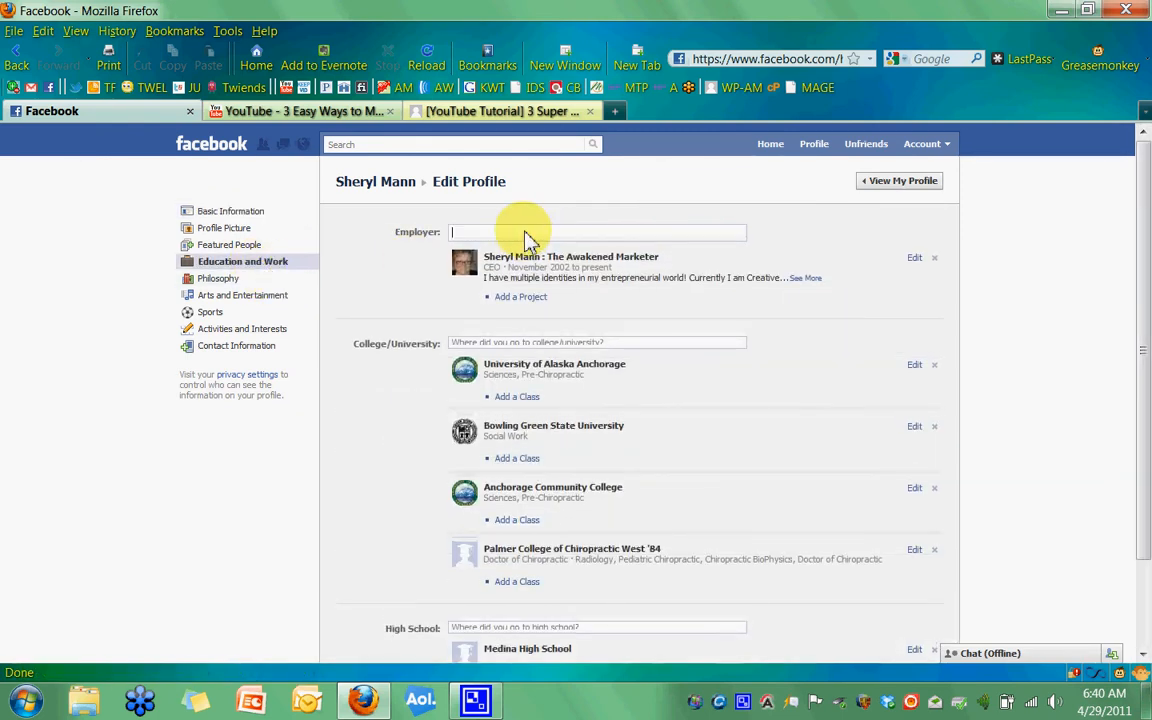
text(sheryl mann :)
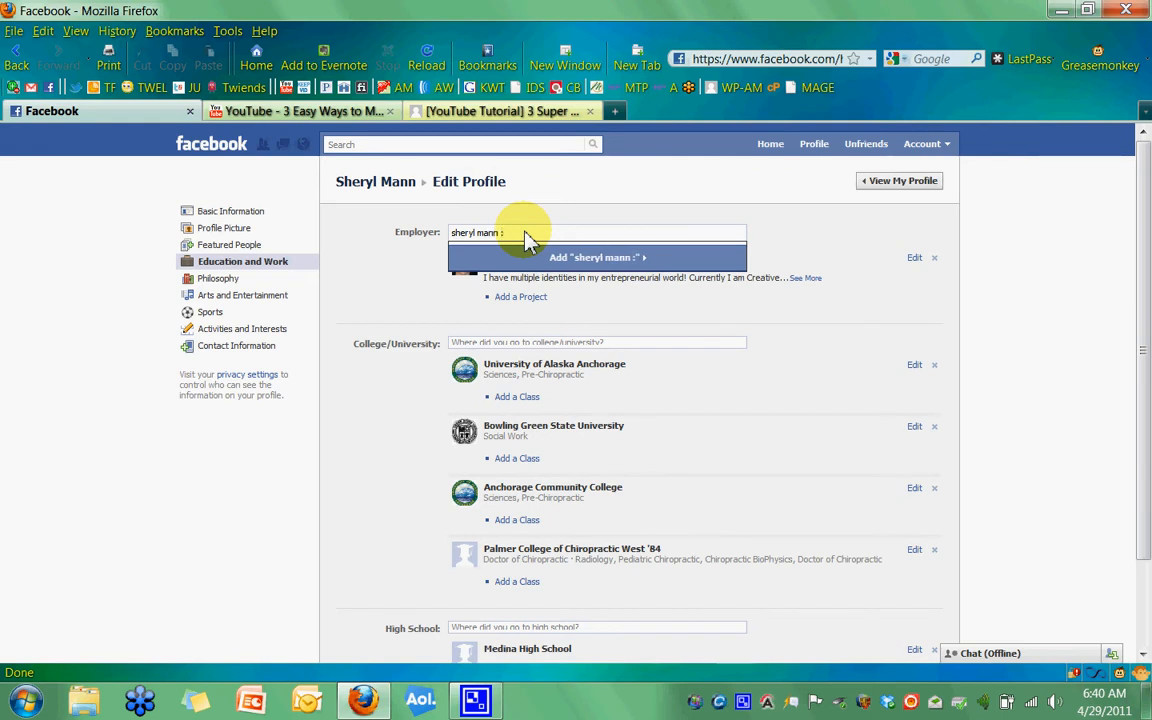
text(the a)
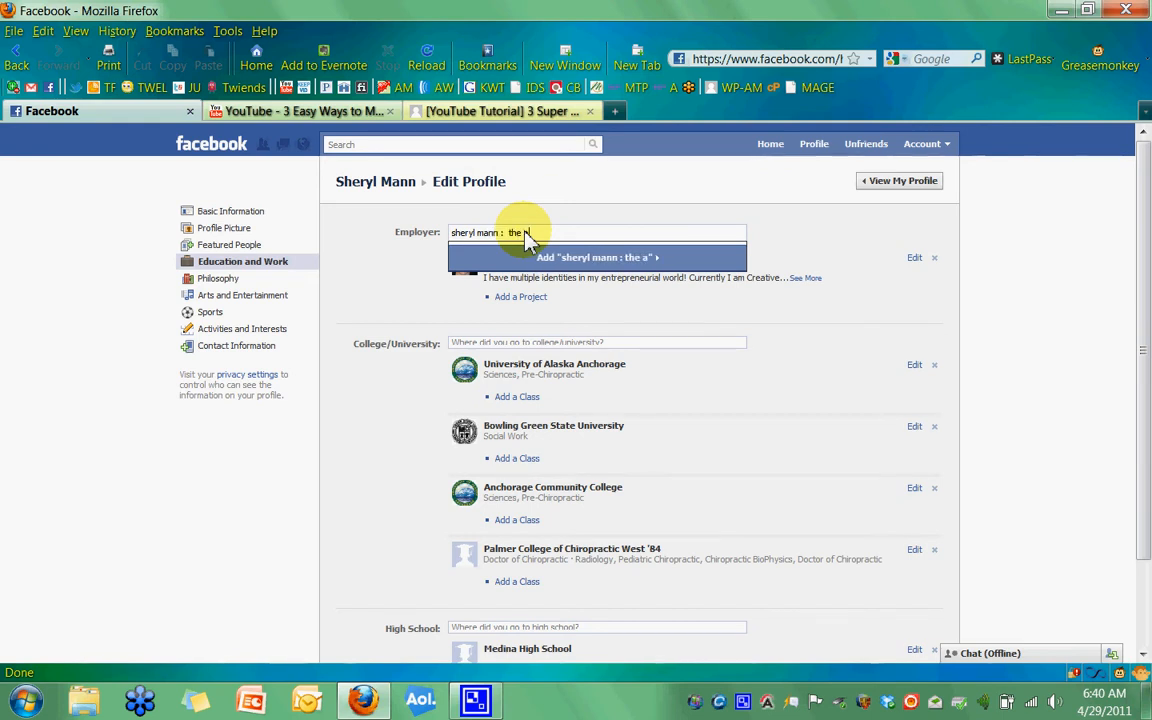
text(wakened marketer)
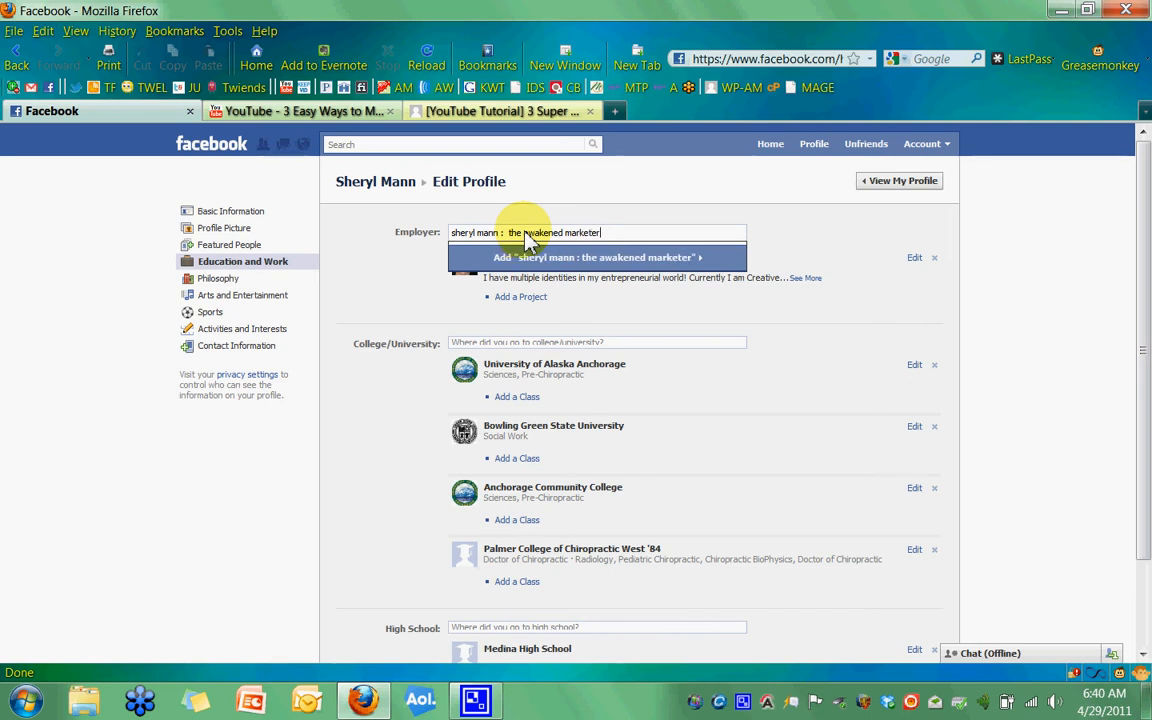
click(580, 256)
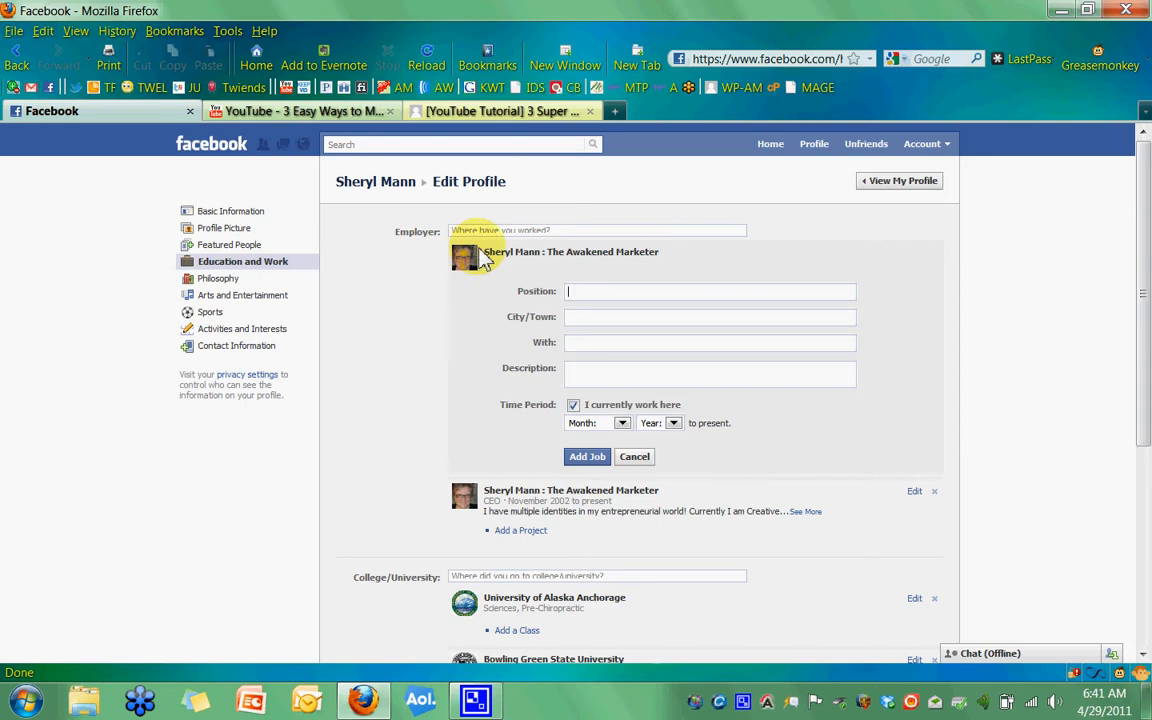
mouse_move(660, 260)
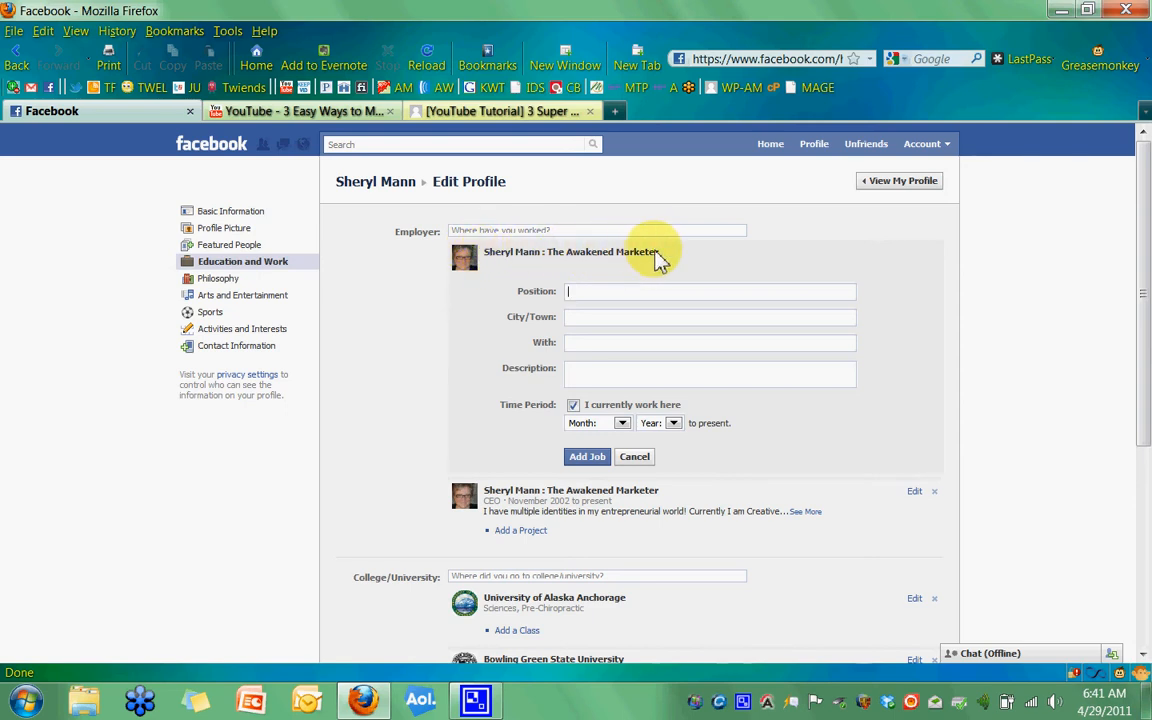
mouse_move(670, 268)
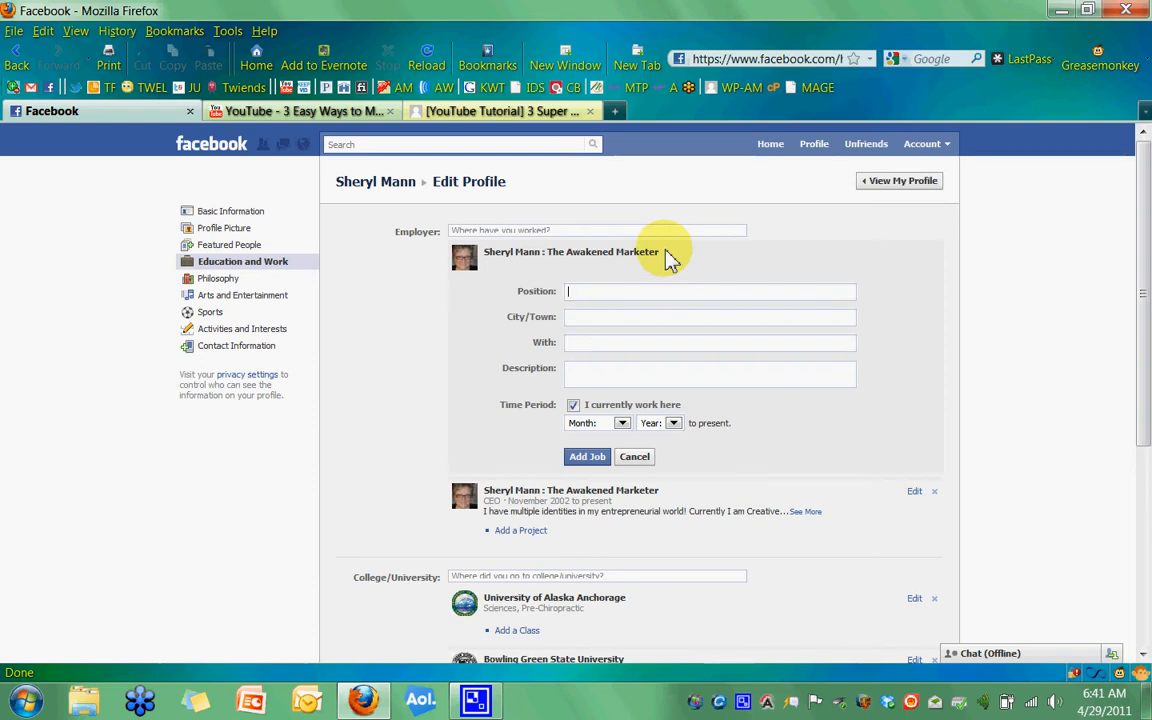
mouse_move(458, 270)
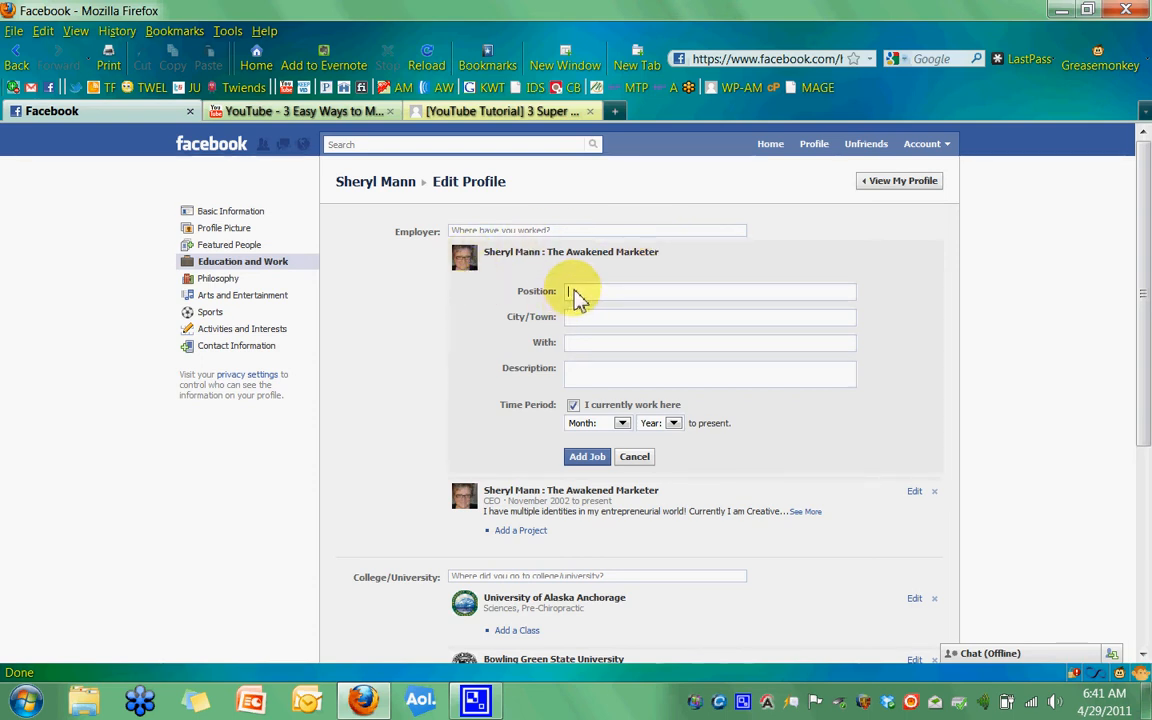
- Set position CEO and city Fairlawn, Ohio, then save with Add Job
text(CEO)
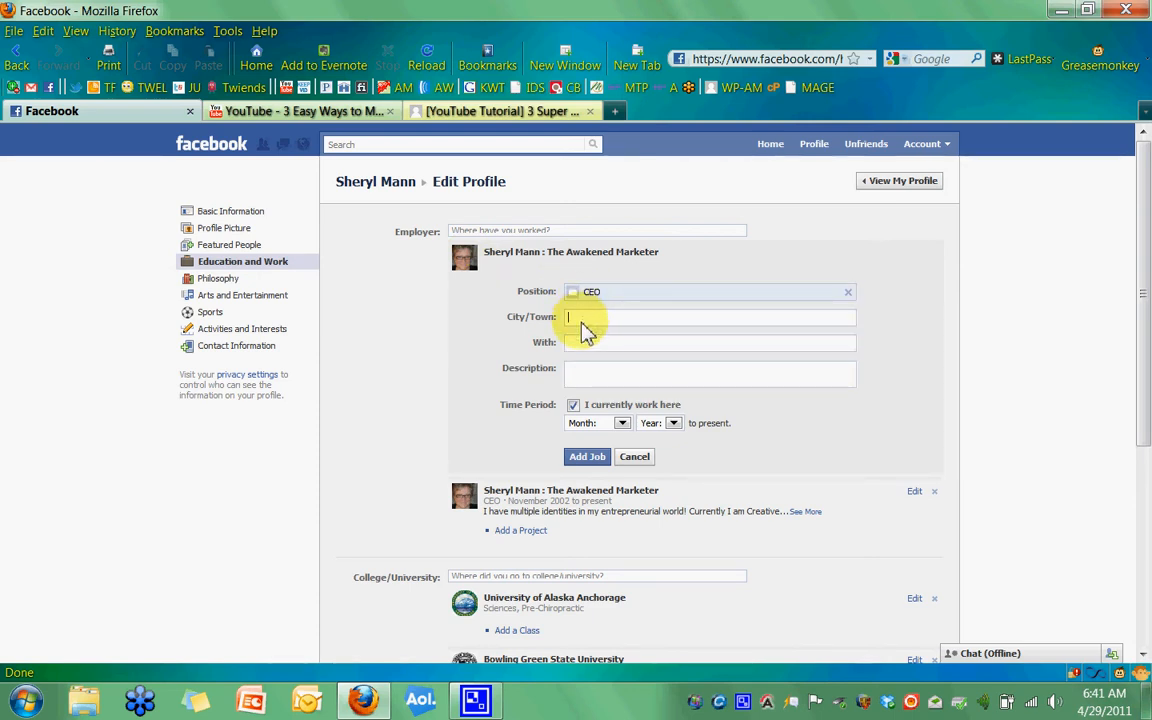
text(fairla)
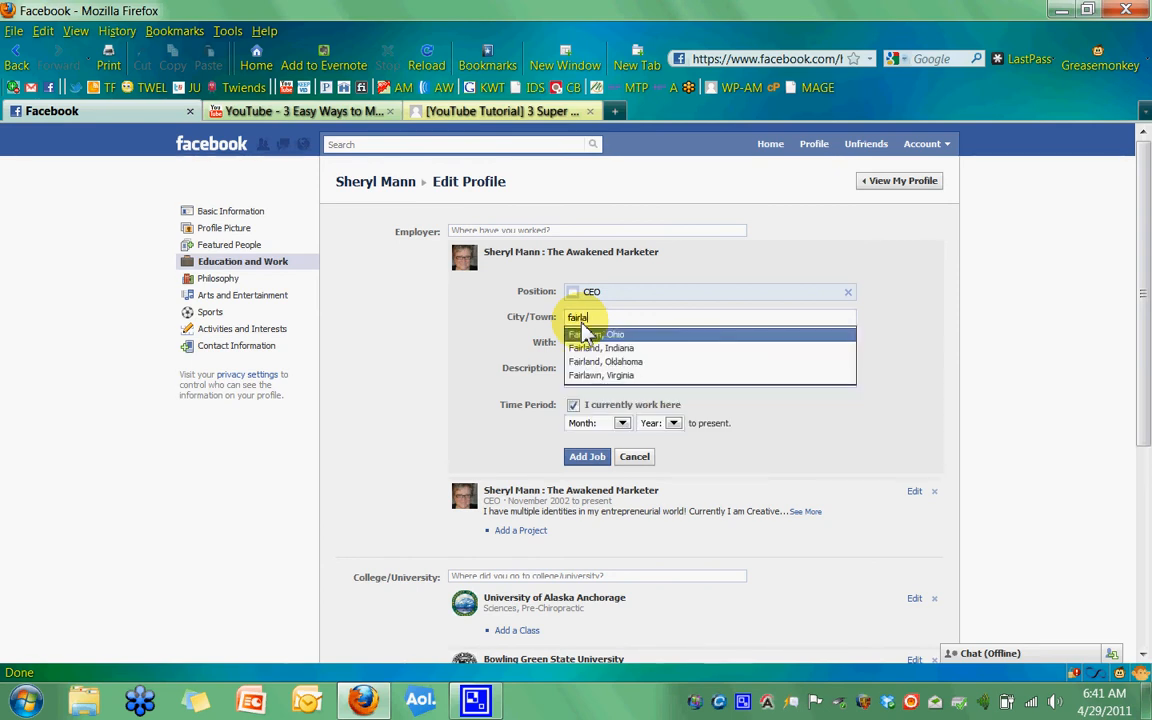
click(600, 332)
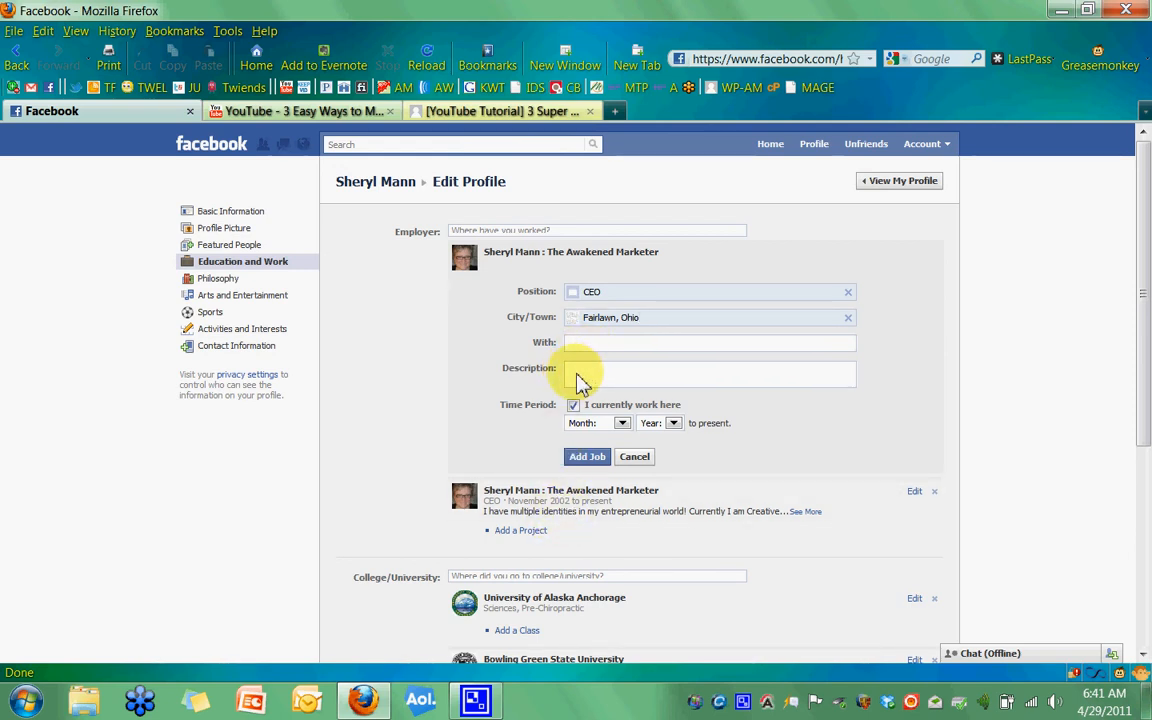
mouse_move(684, 428)
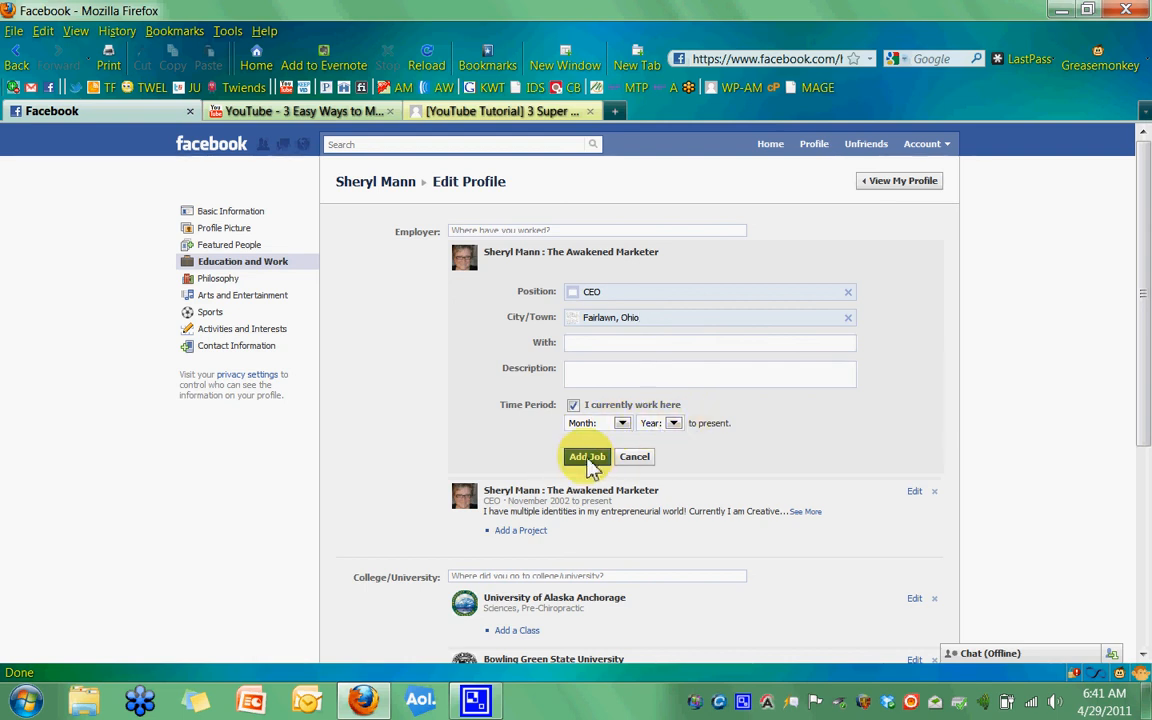
click(588, 456)
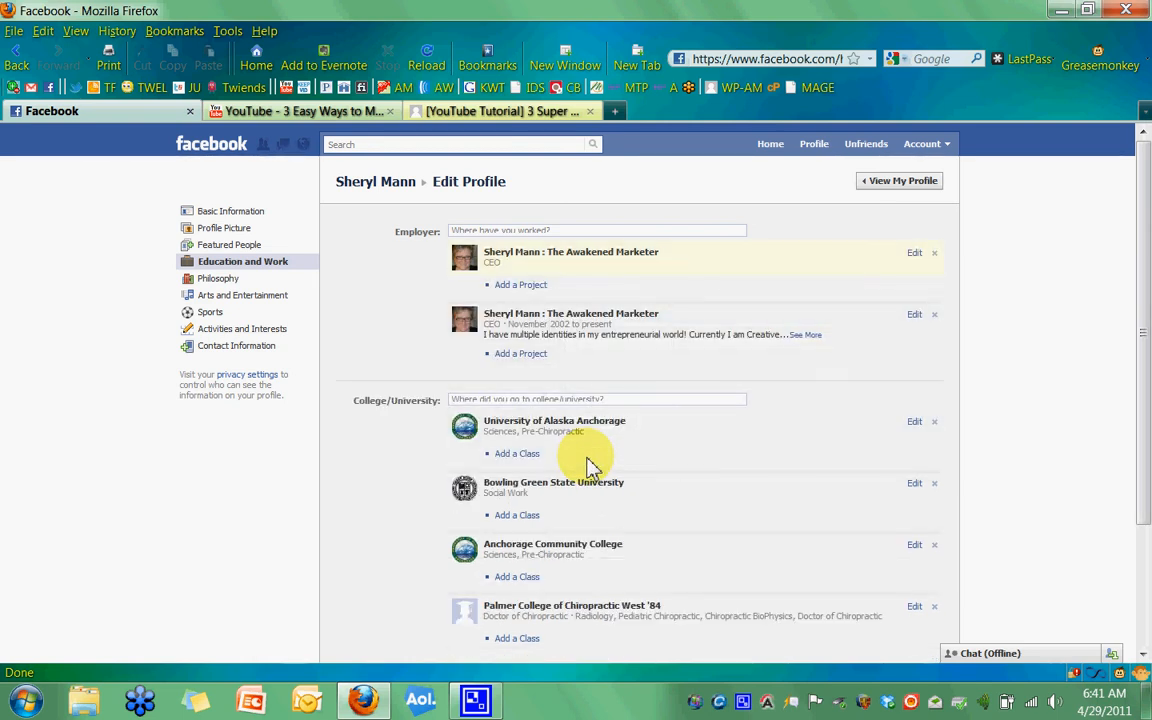
mouse_move(500, 272)
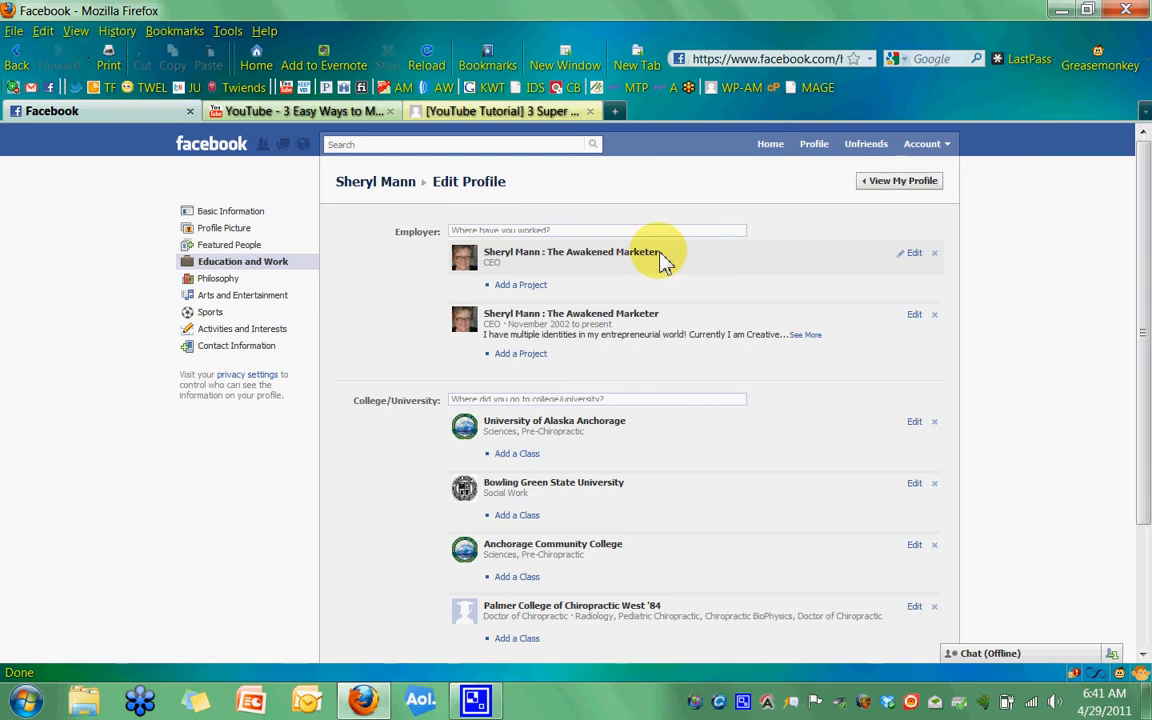
mouse_move(496, 266)
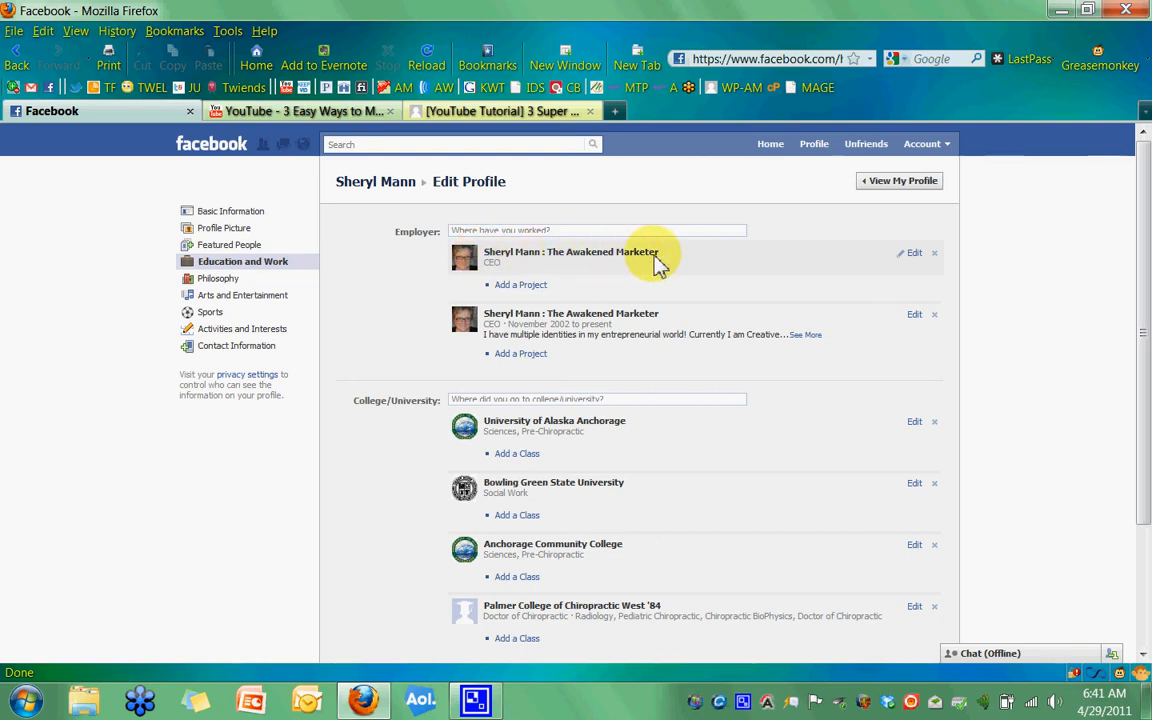
mouse_move(672, 264)
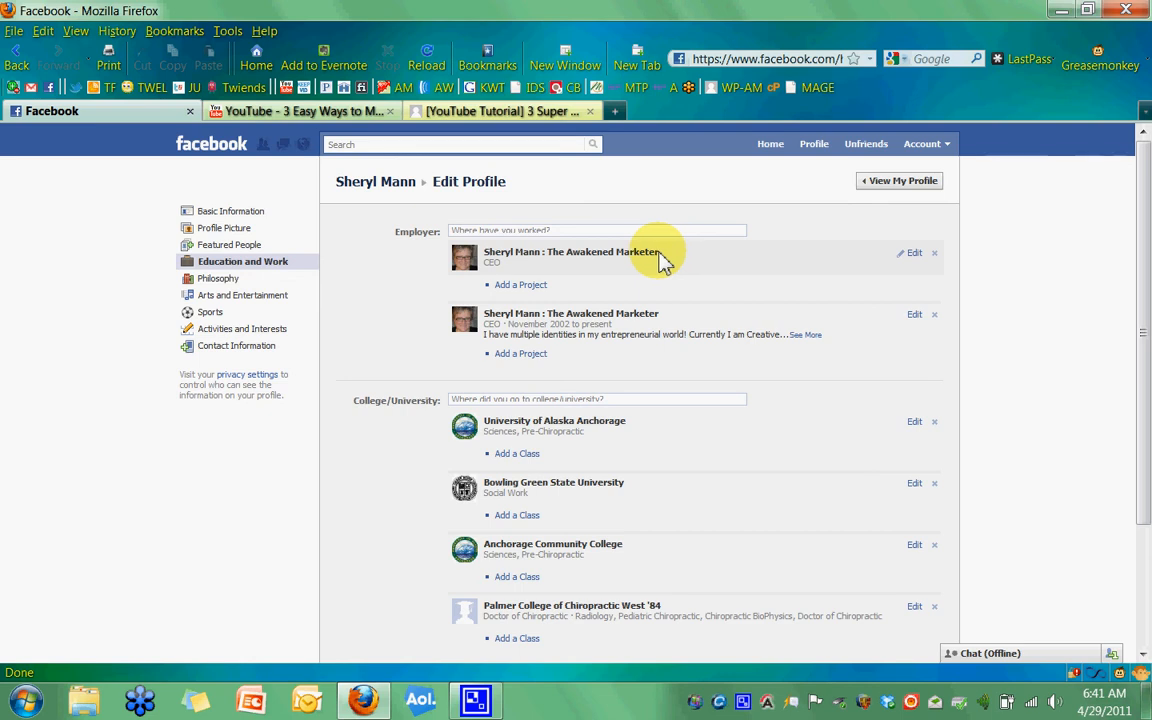
mouse_move(814, 144)
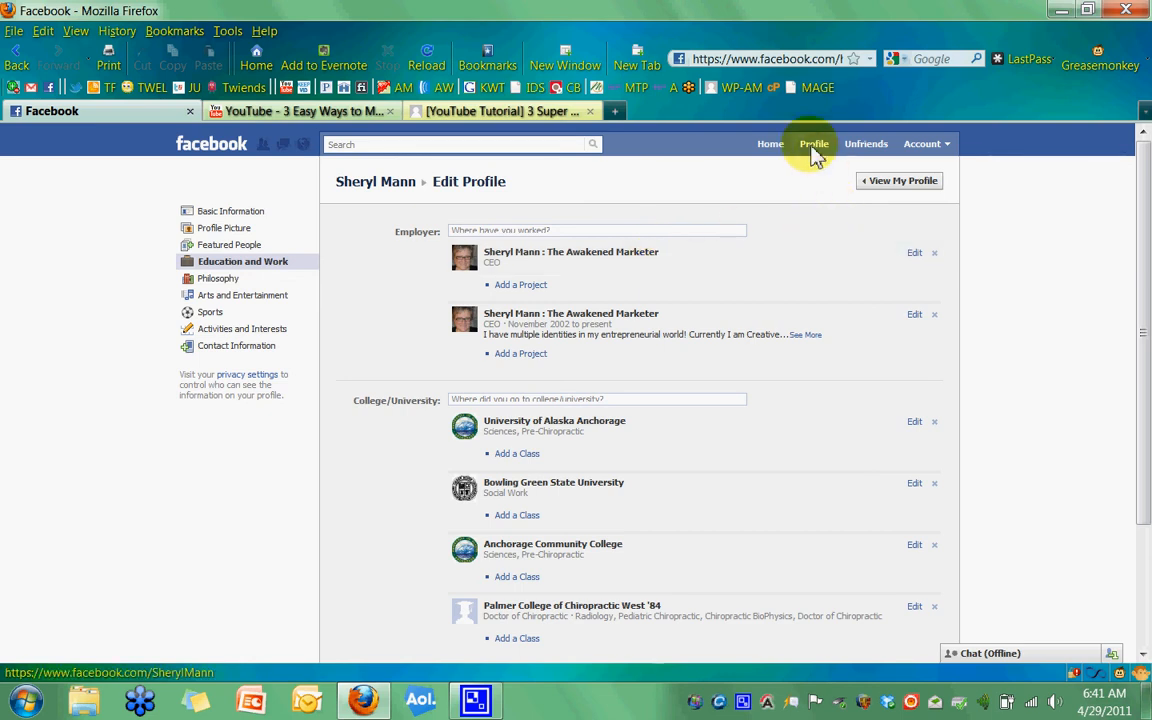
- Visit the Awakened Marketer fan page, then move on to the YouTube video tab
click(812, 144)
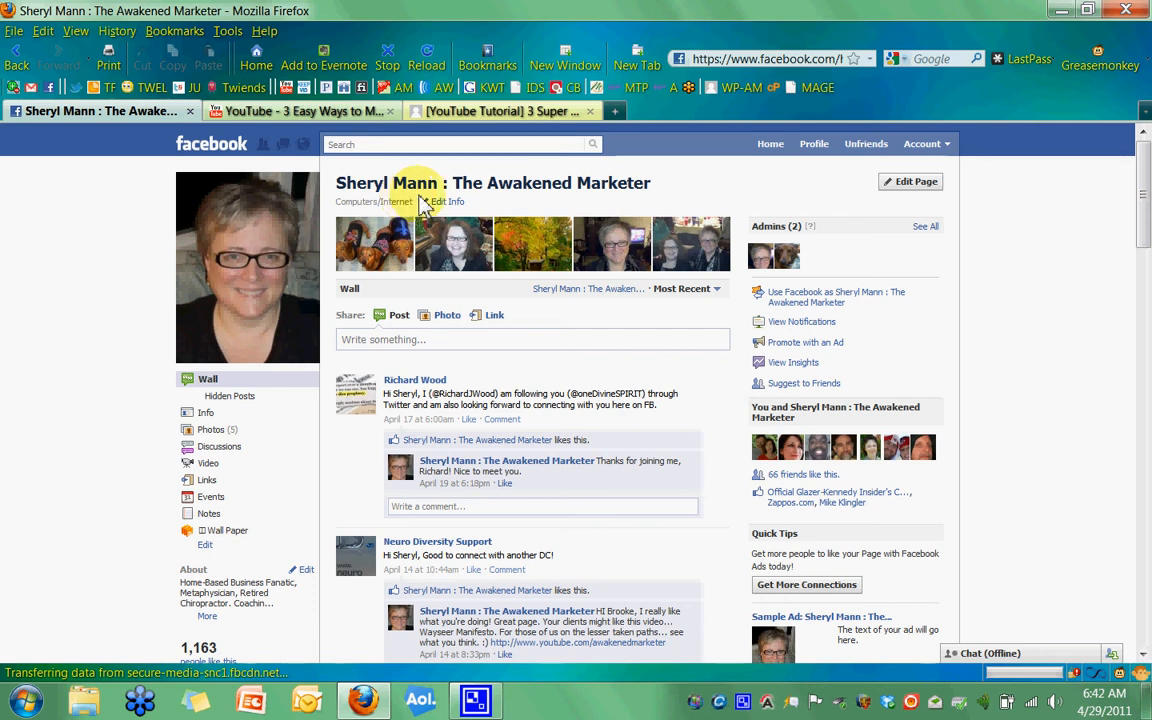
mouse_move(668, 188)
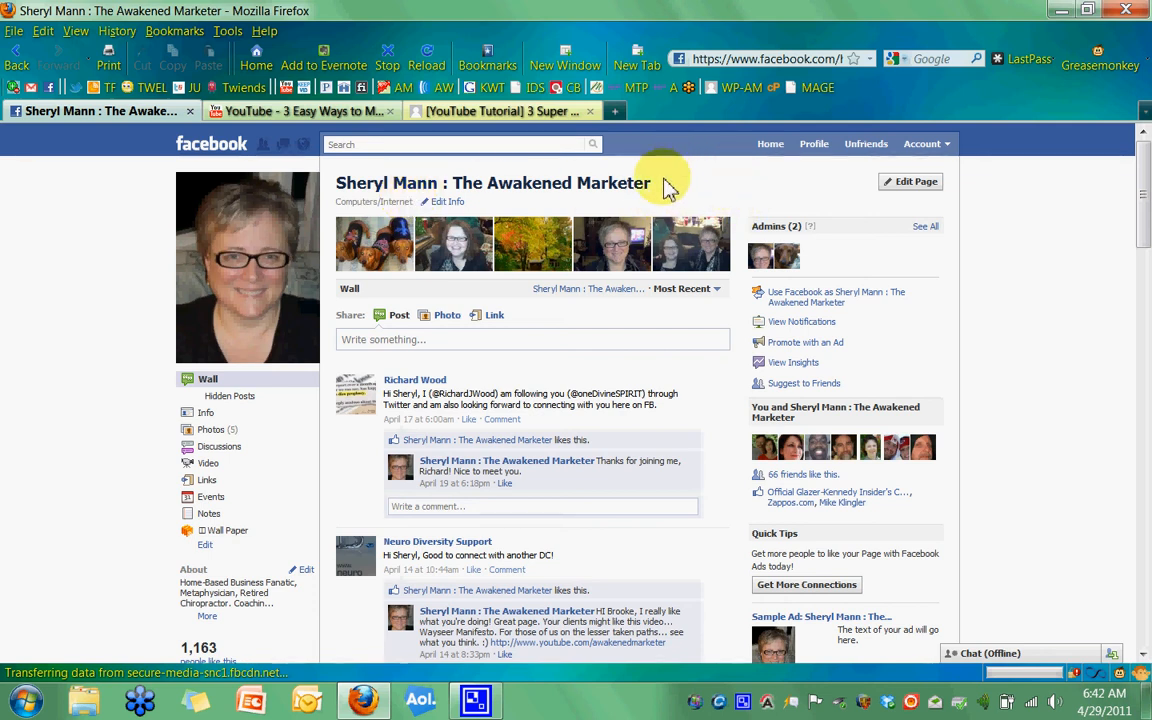
mouse_move(670, 188)
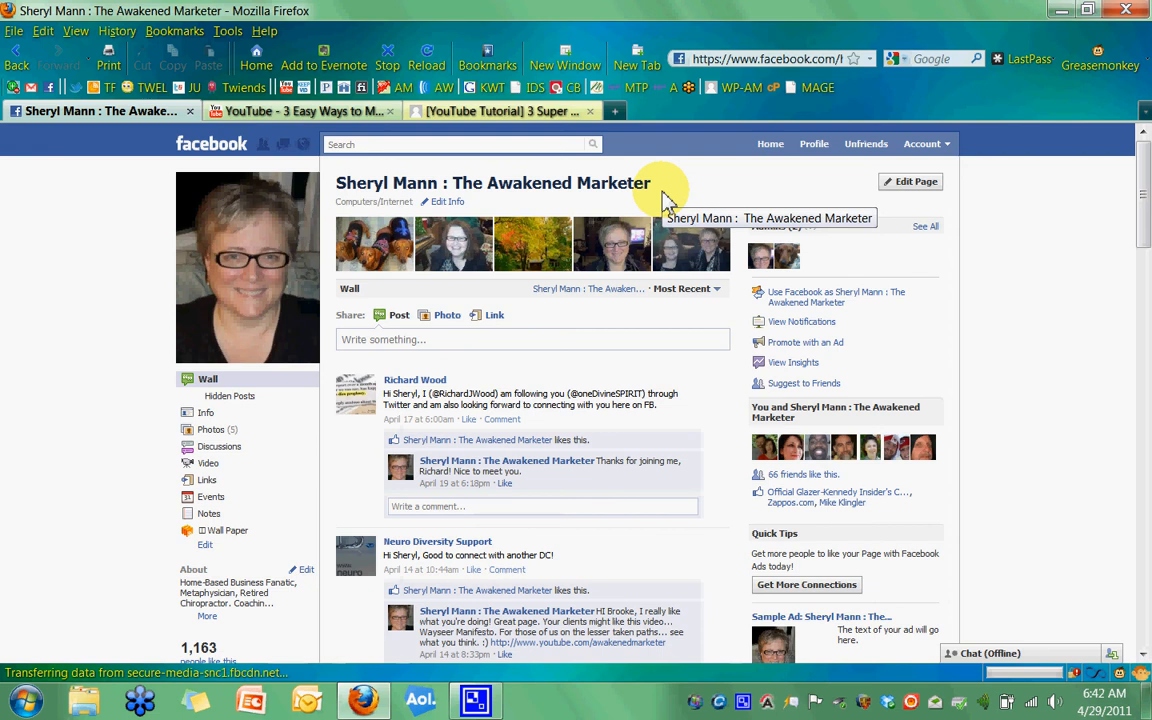
click(304, 112)
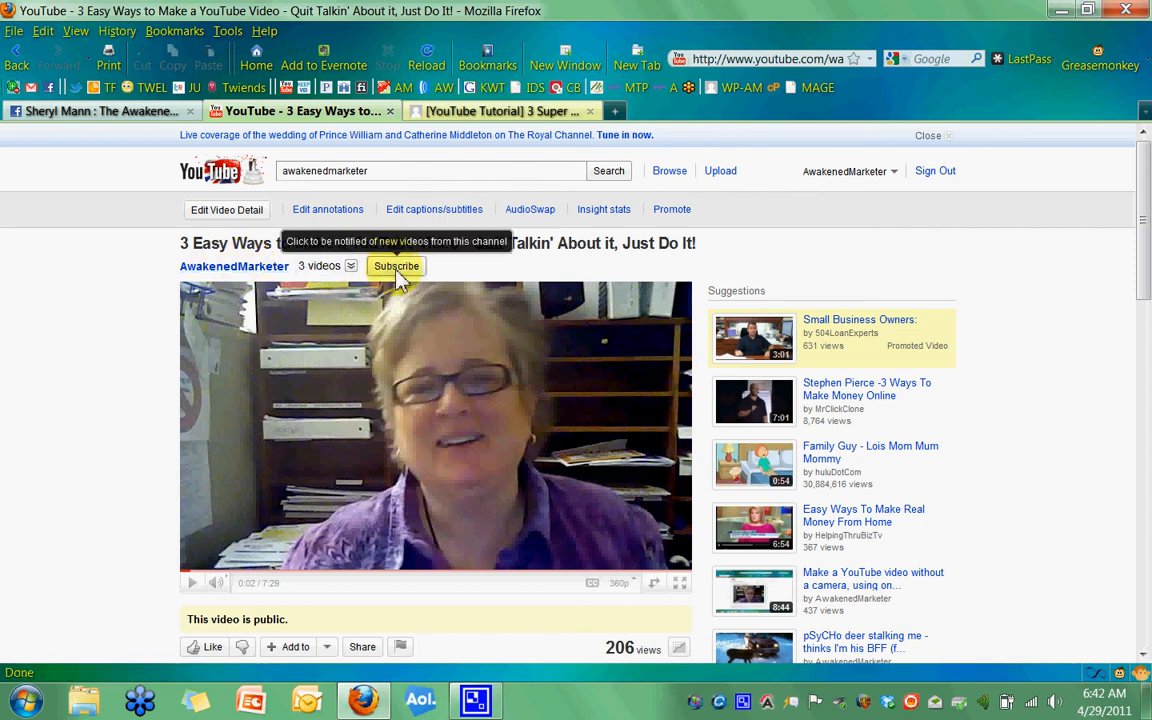
mouse_move(140, 300)
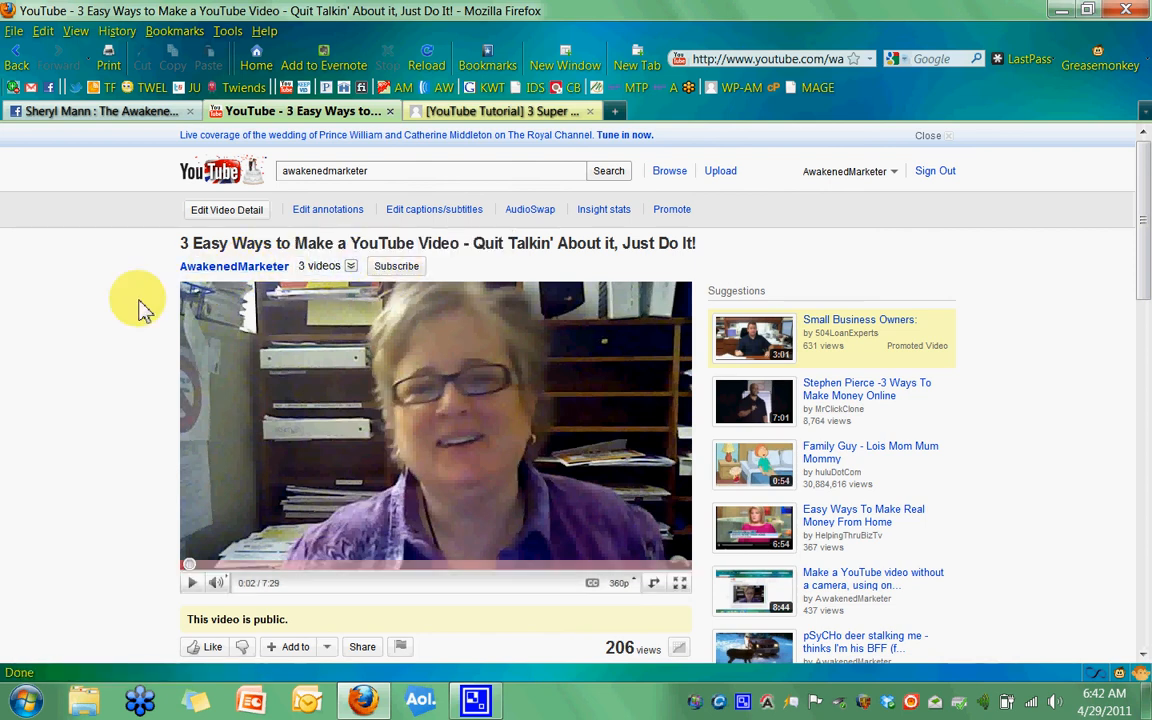
- Scroll down the YouTube page for '3 Easy Ways to Make a YouTube Video'
scroll(down, 3)
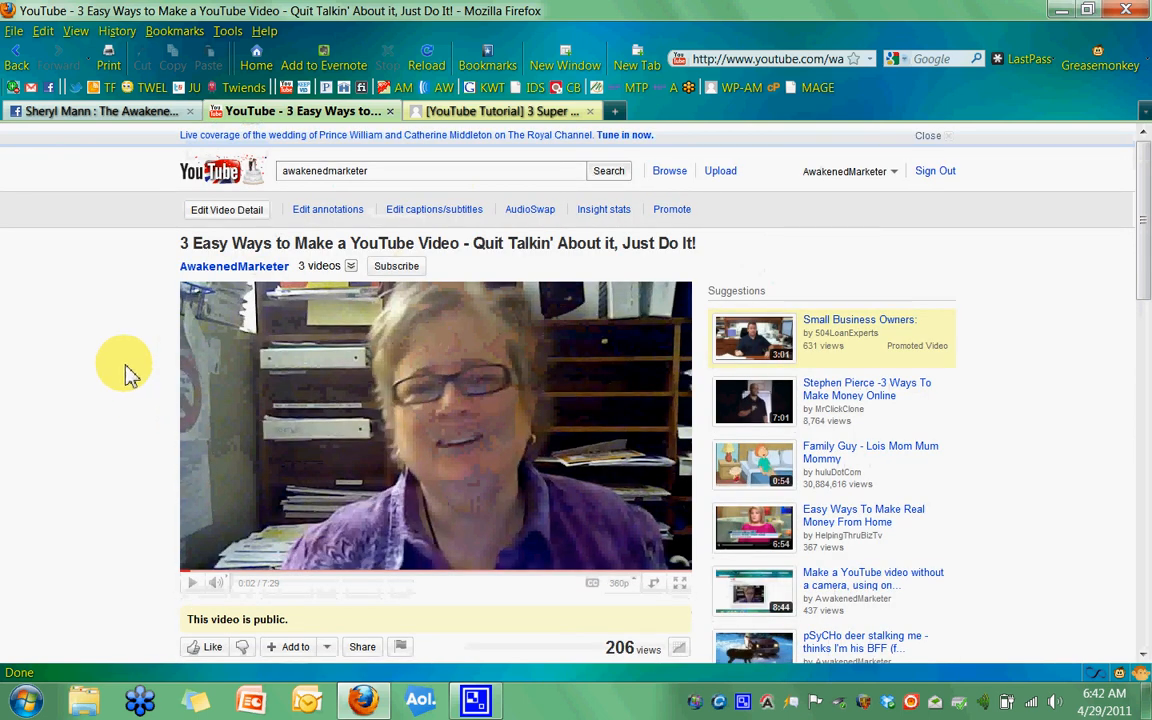
- Show the blog post '3 Super Easy Ways to Make a YouTube Video' and scroll through it
click(500, 112)
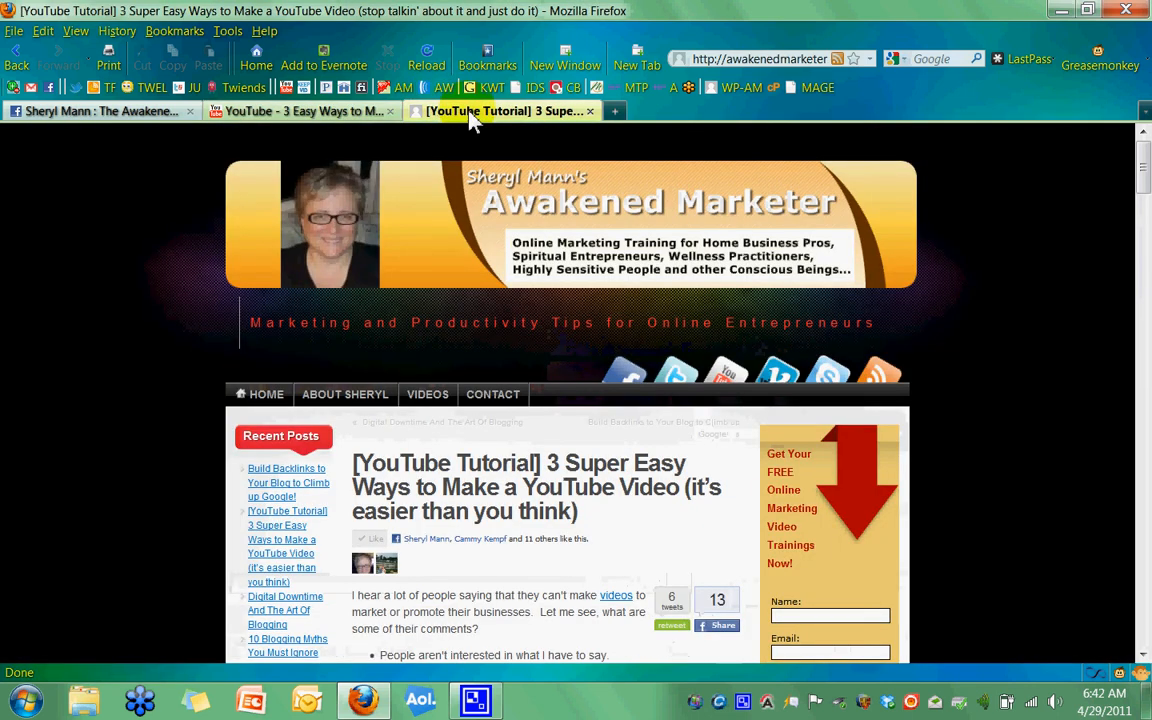
mouse_move(612, 228)
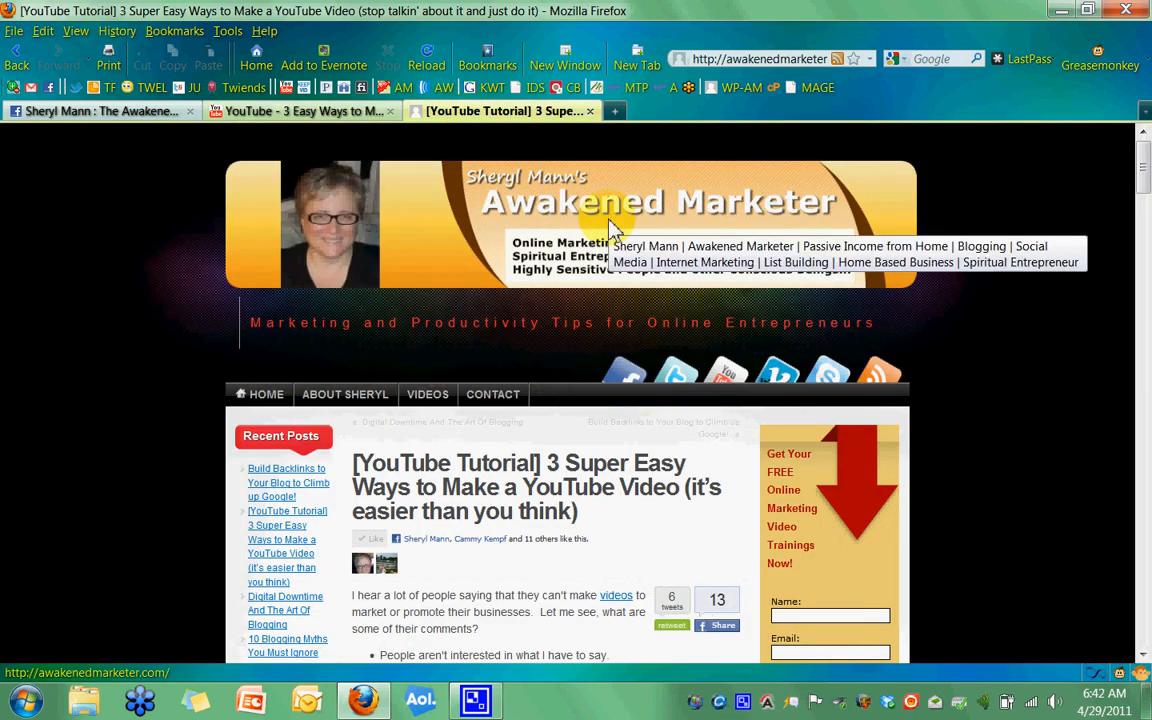
mouse_move(1034, 382)
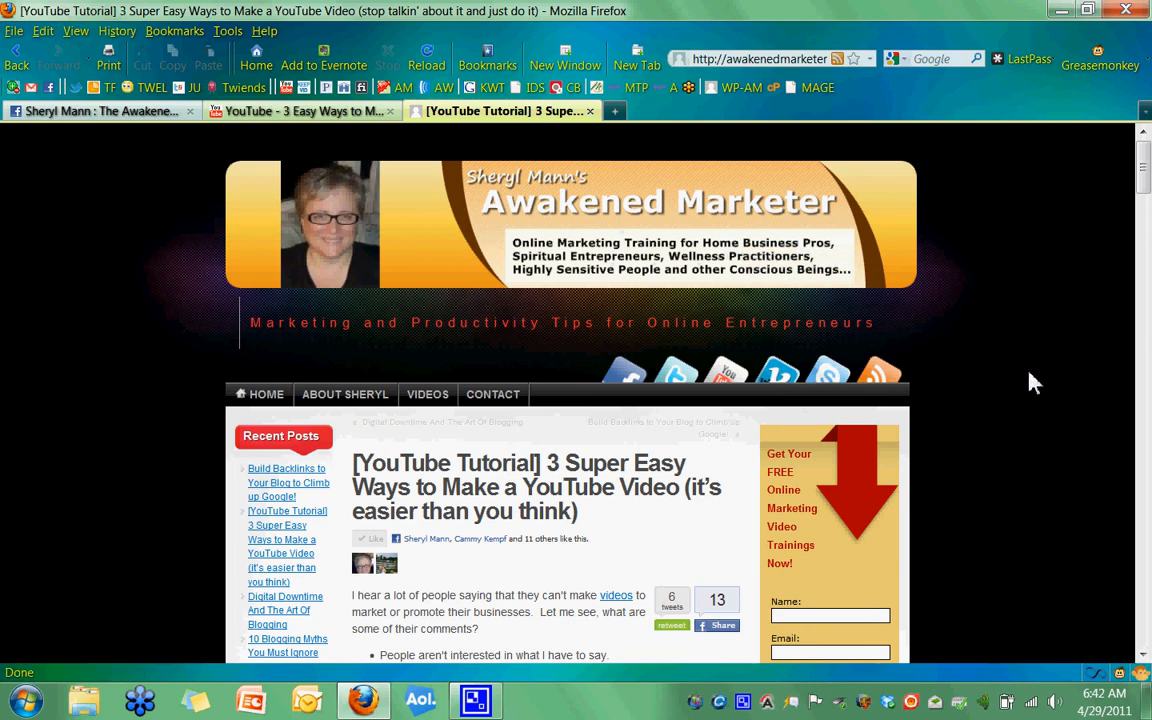
scroll(down, 3)
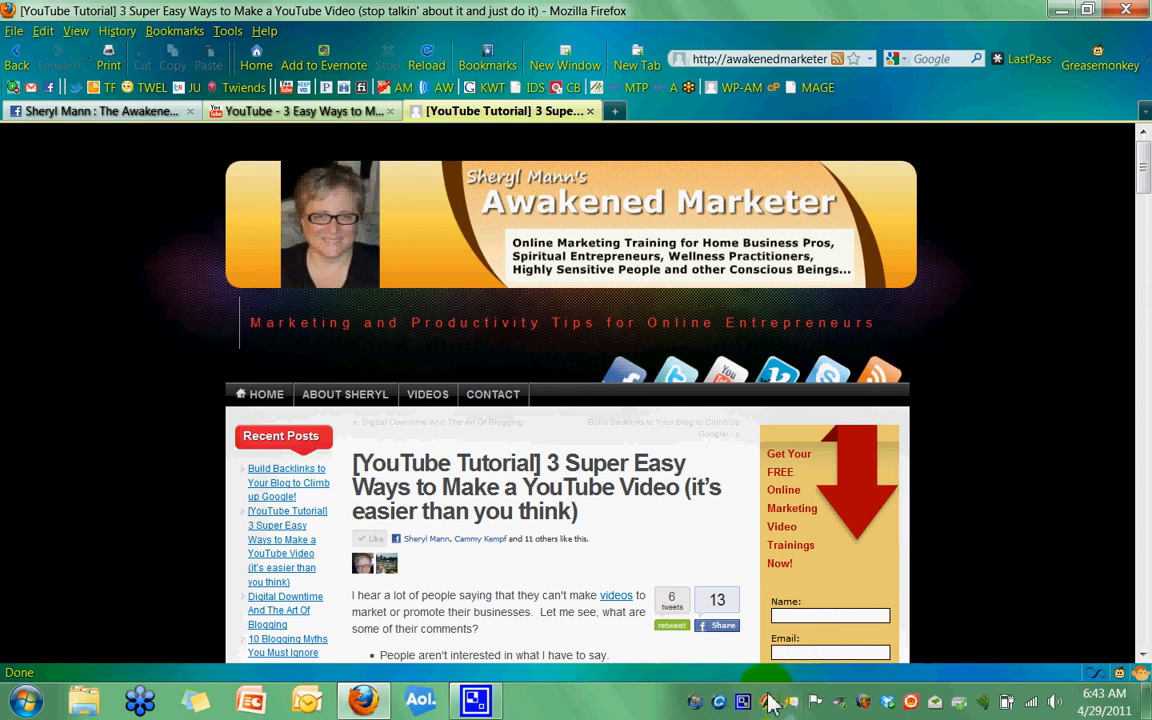
mouse_move(762, 700)
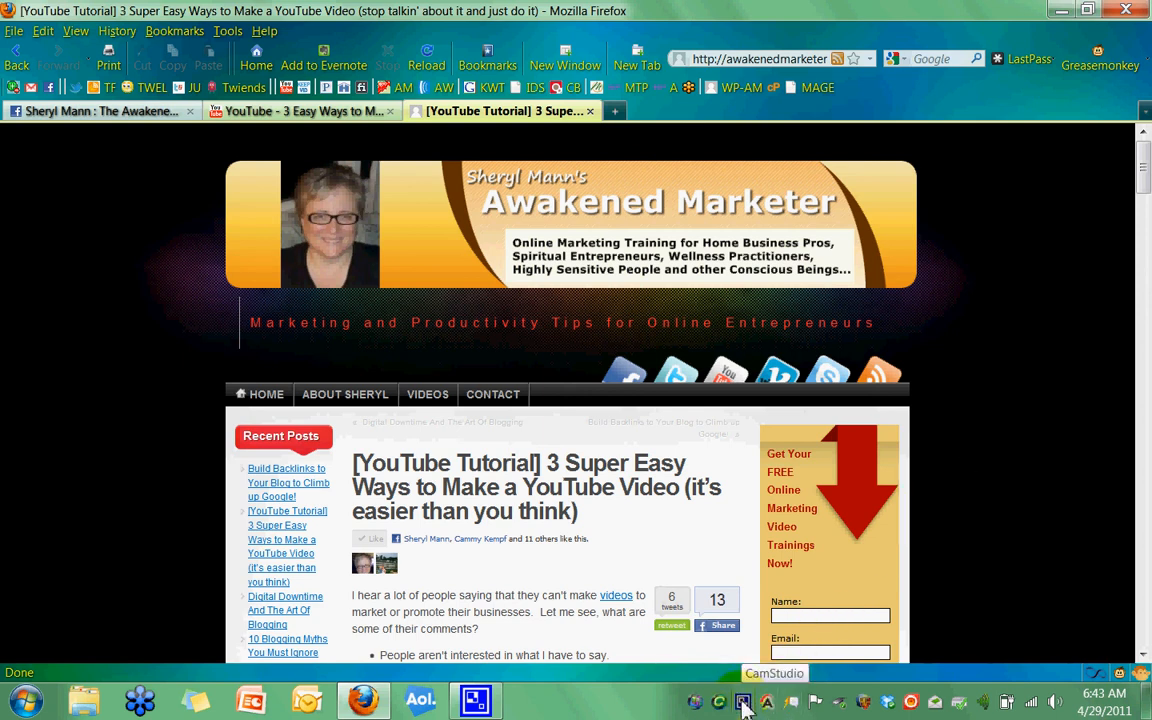